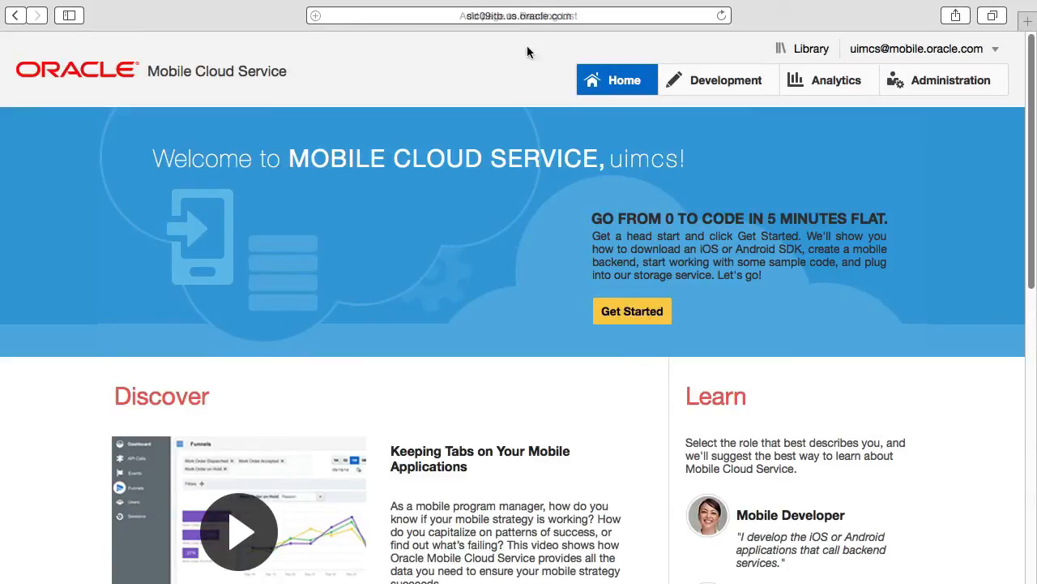
# - Open the Mobile Backends list, showing DriverDutyRoster 1.0 and MaintenanceServices 1.0
pyautogui.click(718, 79)
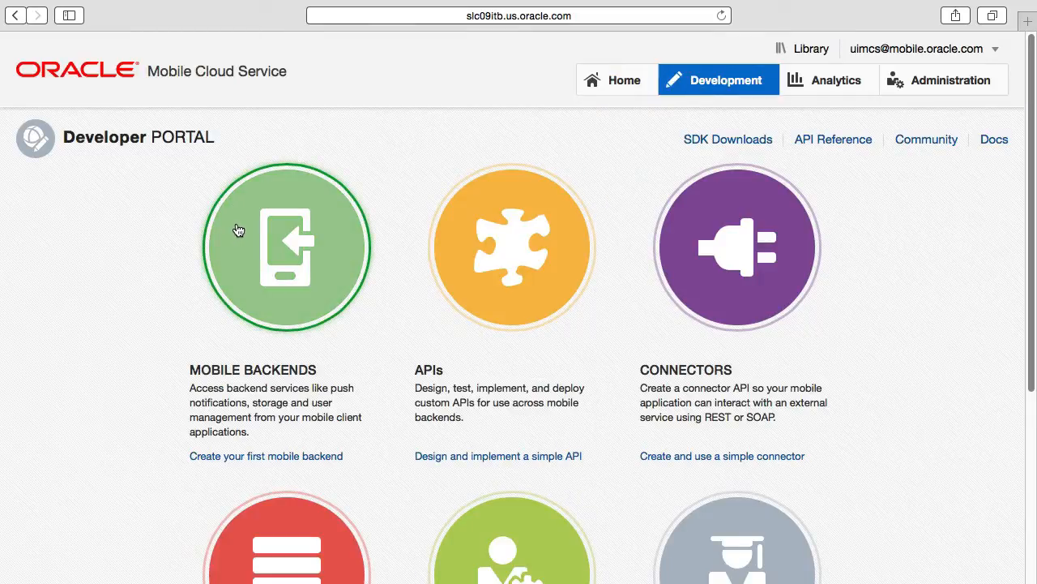
pyautogui.click(286, 247)
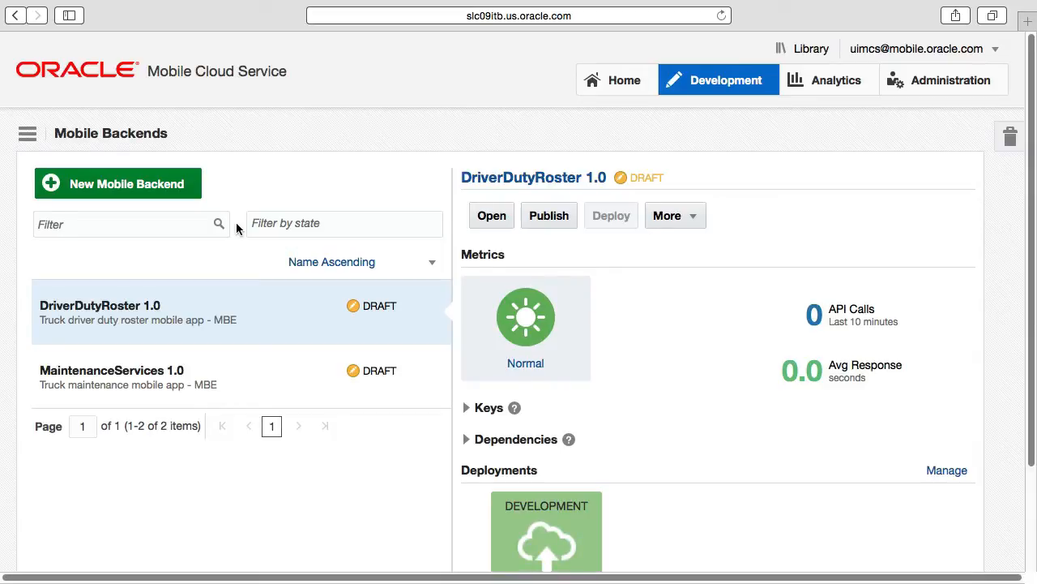
pyautogui.moveTo(201, 314)
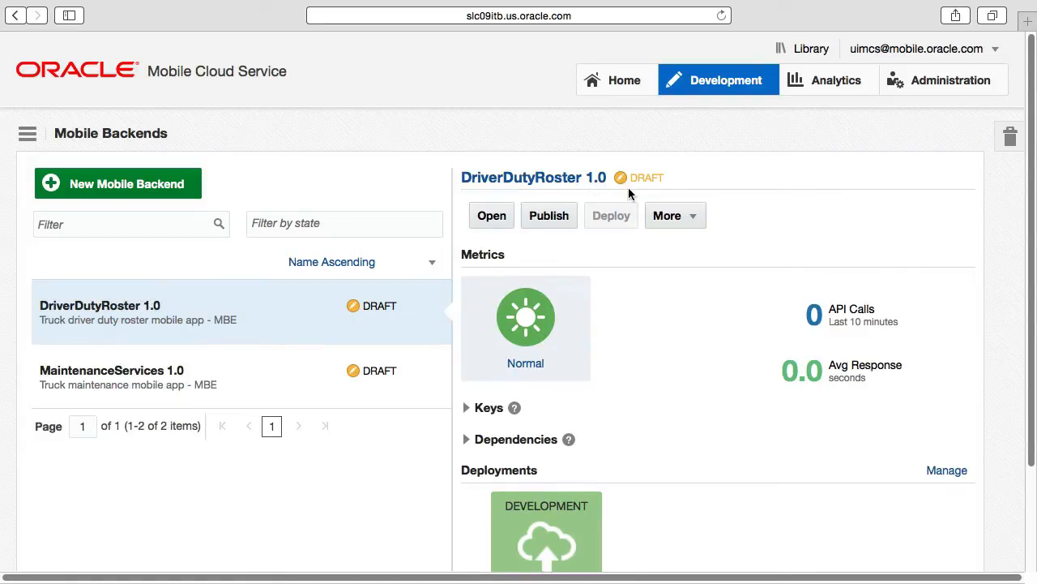
pyautogui.moveTo(548, 215)
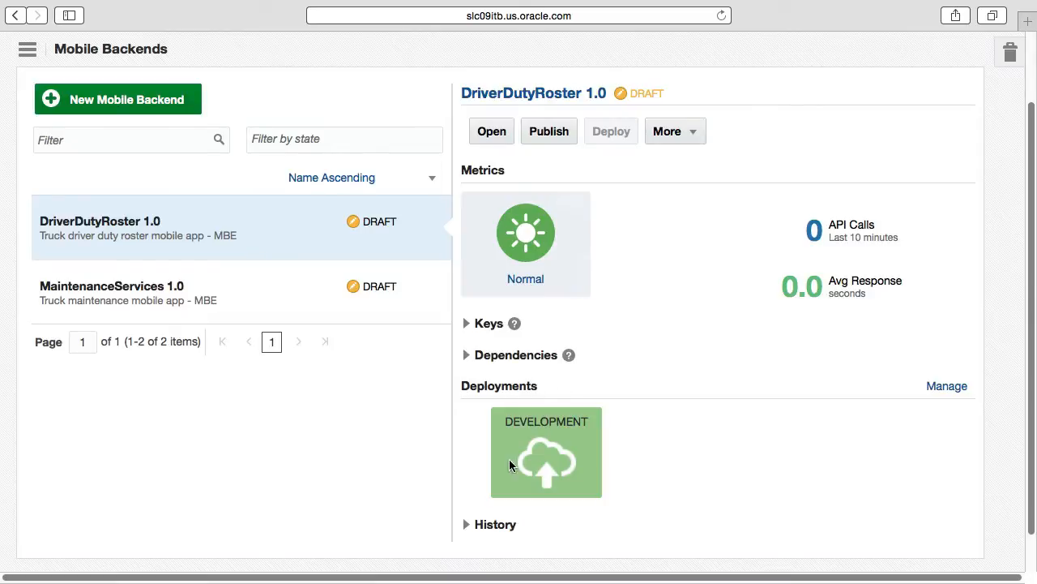
pyautogui.moveTo(543, 479)
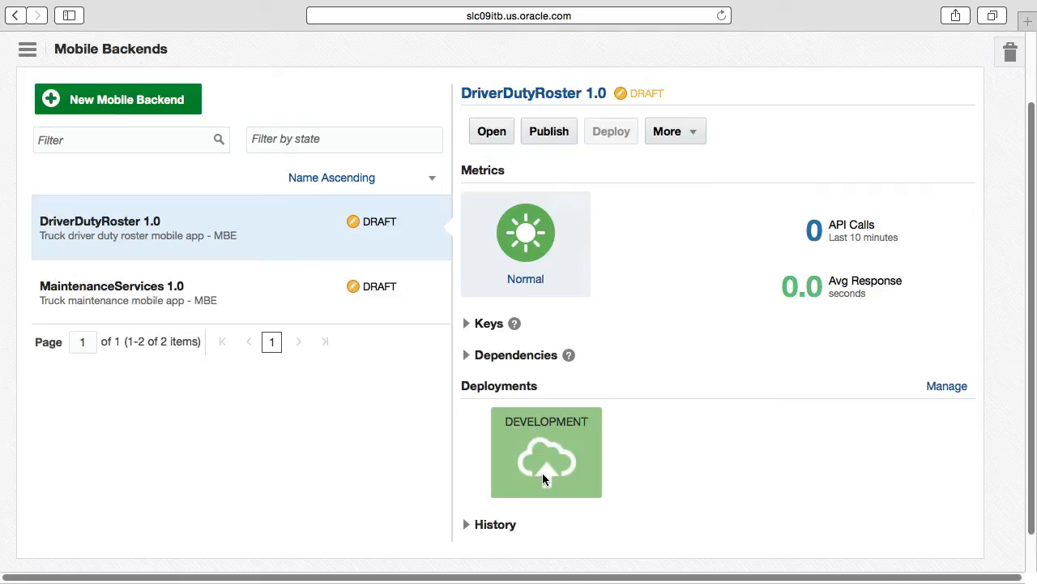
pyautogui.click(466, 524)
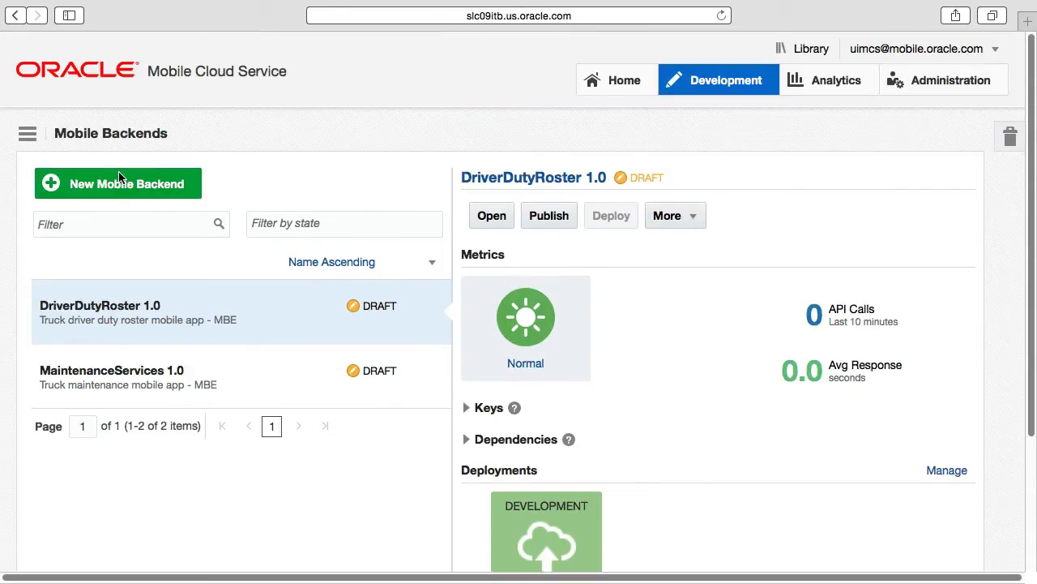
# - Create backend TruckLogistics described 'Logistics services for our truck drivers - mobile app'
pyautogui.click(118, 183)
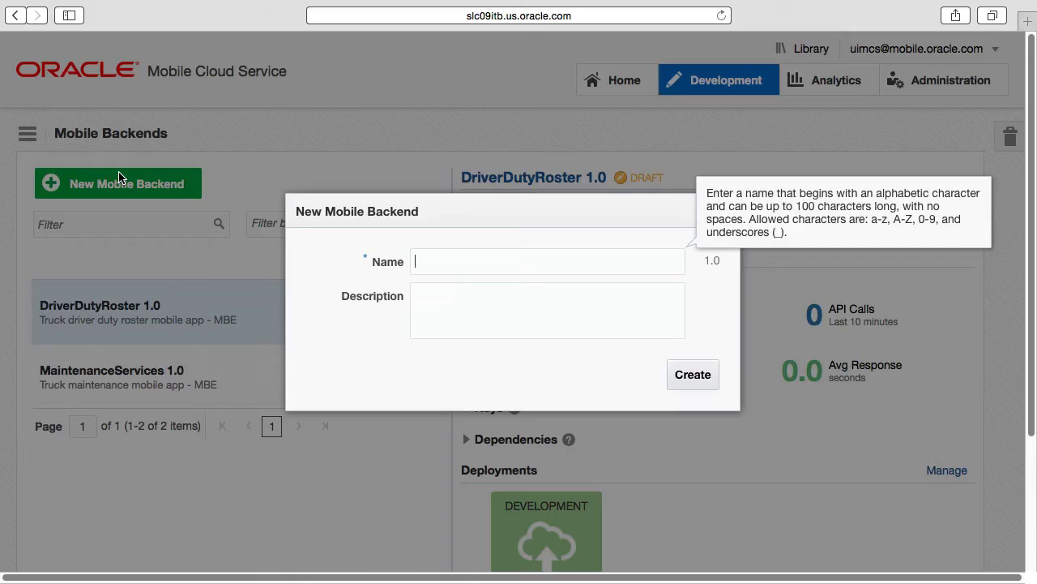
pyautogui.moveTo(132, 175)
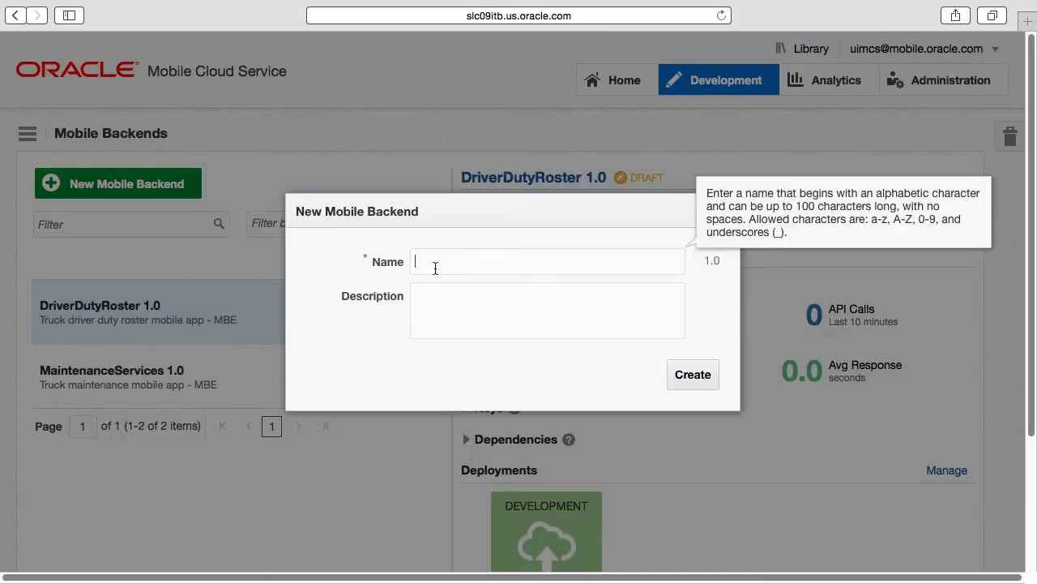
pyautogui.write('TruckL')
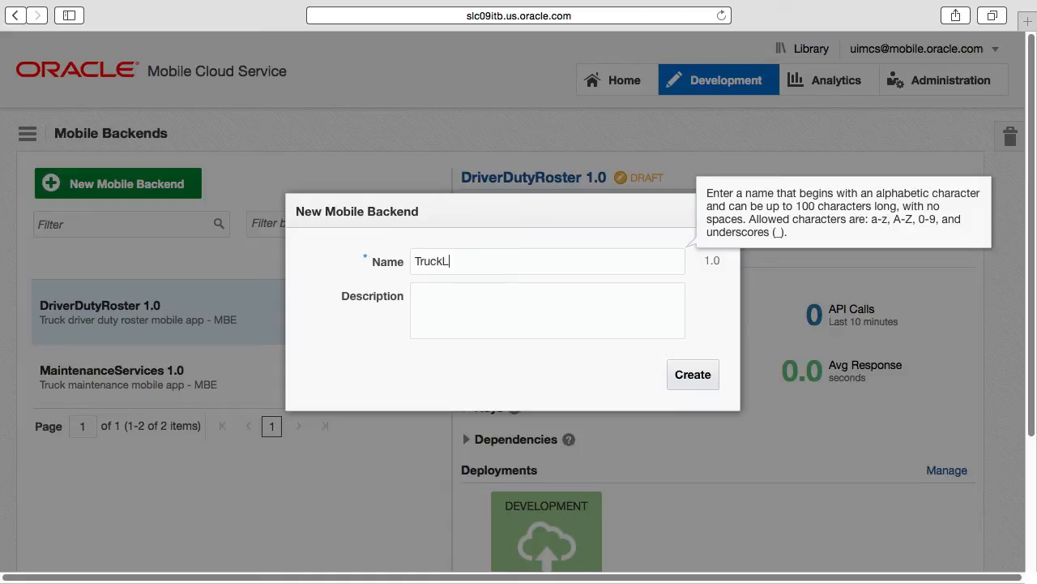
pyautogui.write('ogistics')
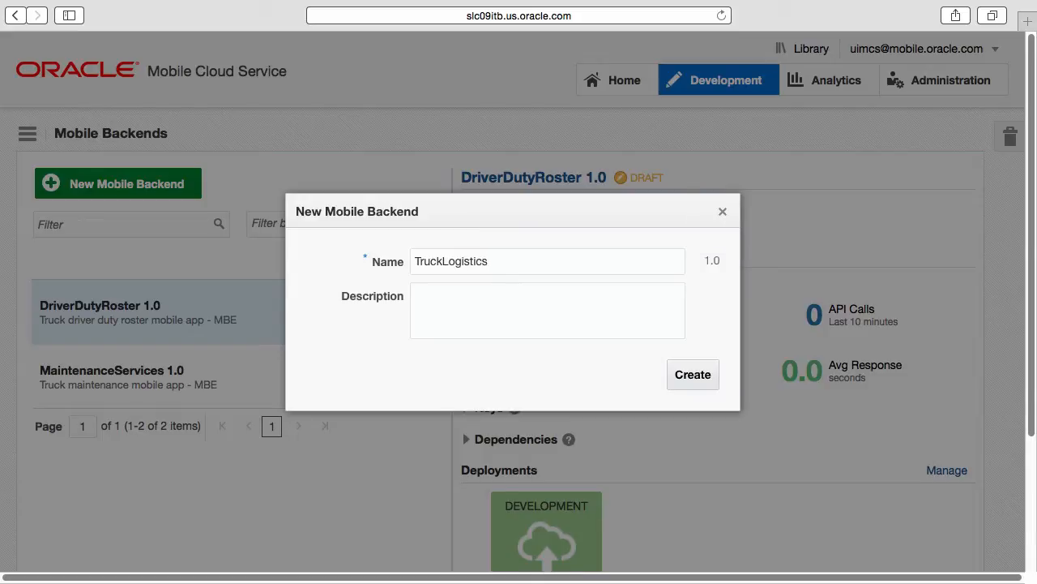
pyautogui.write('Logistics')
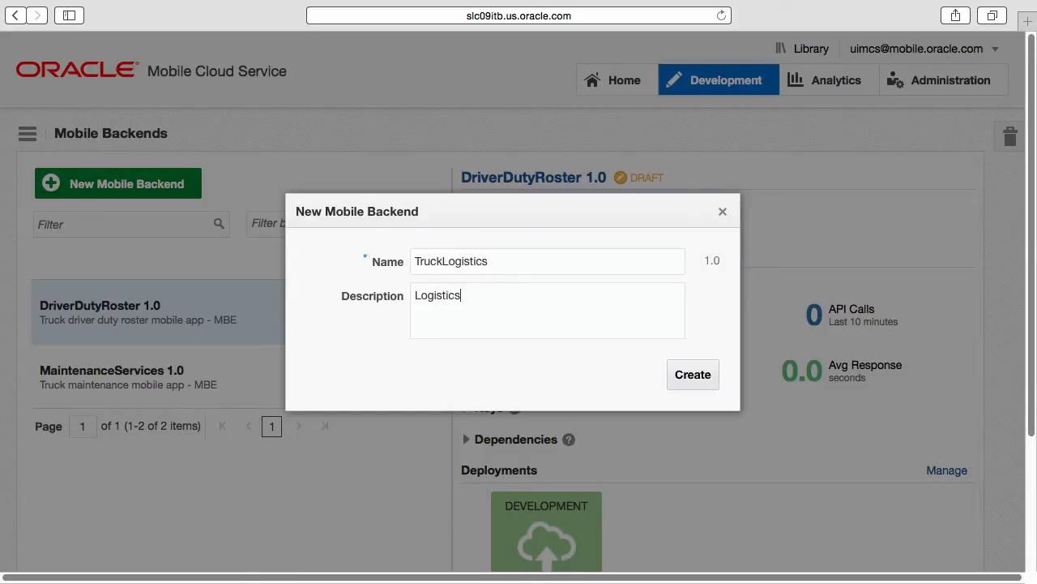
pyautogui.write('services for')
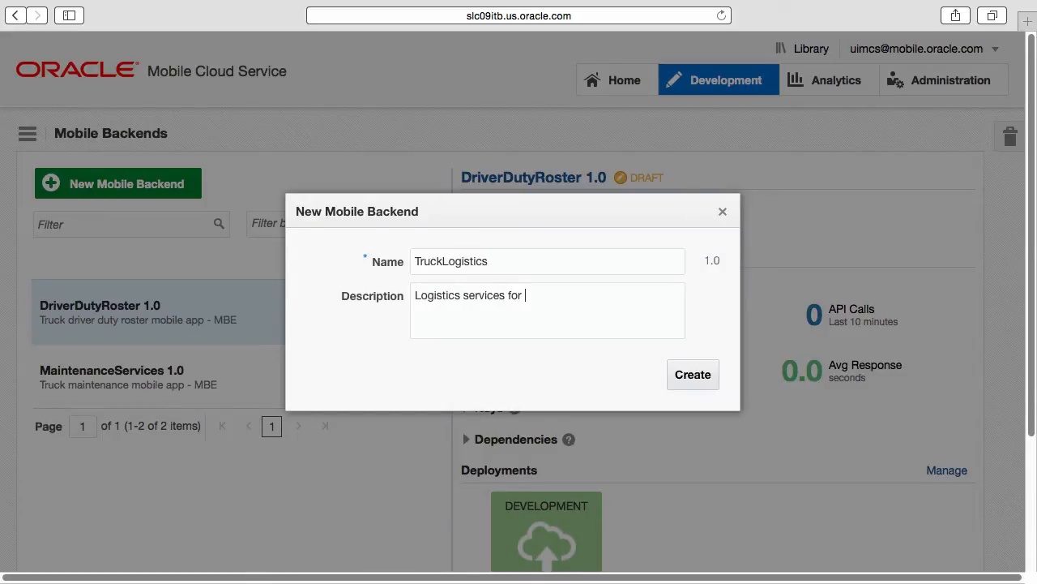
pyautogui.write('our truck drivers')
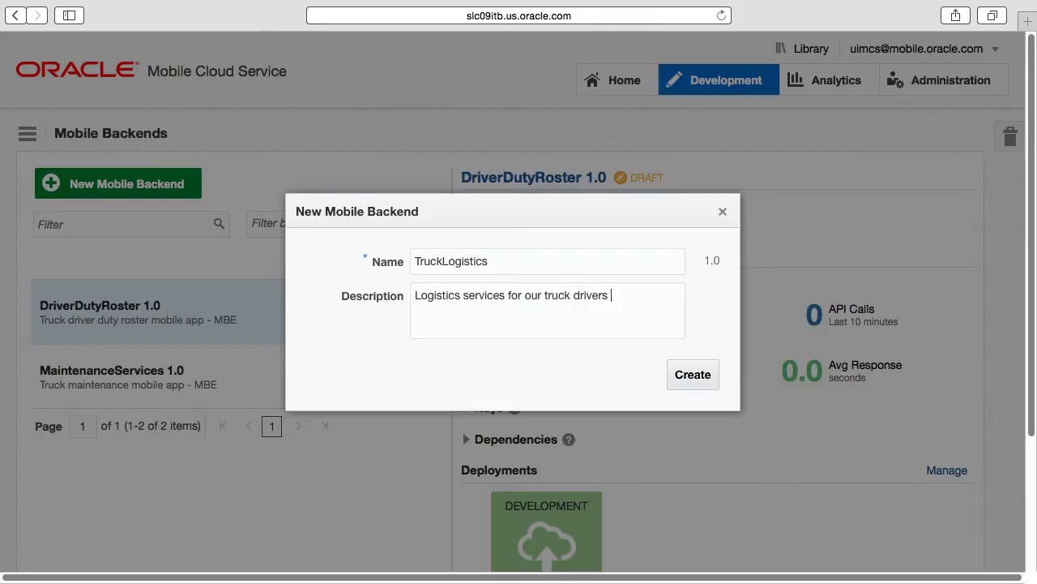
pyautogui.write('- mobile')
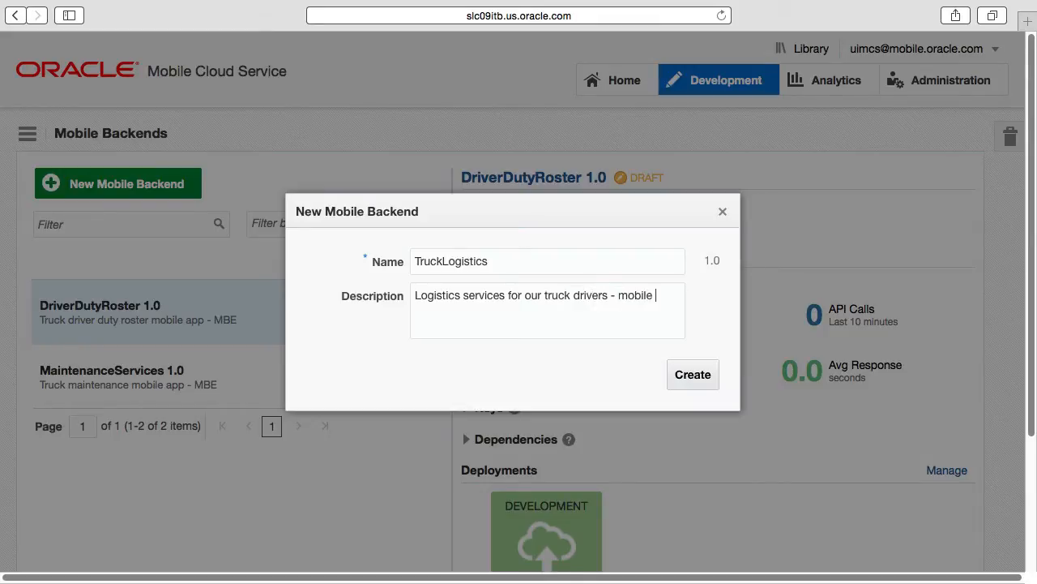
pyautogui.write('app')
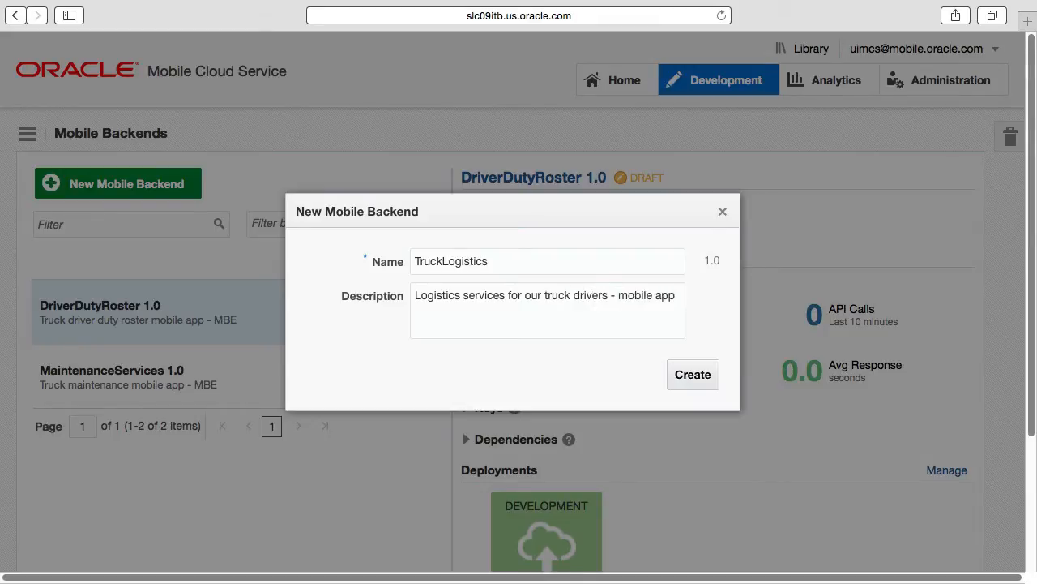
pyautogui.click(692, 373)
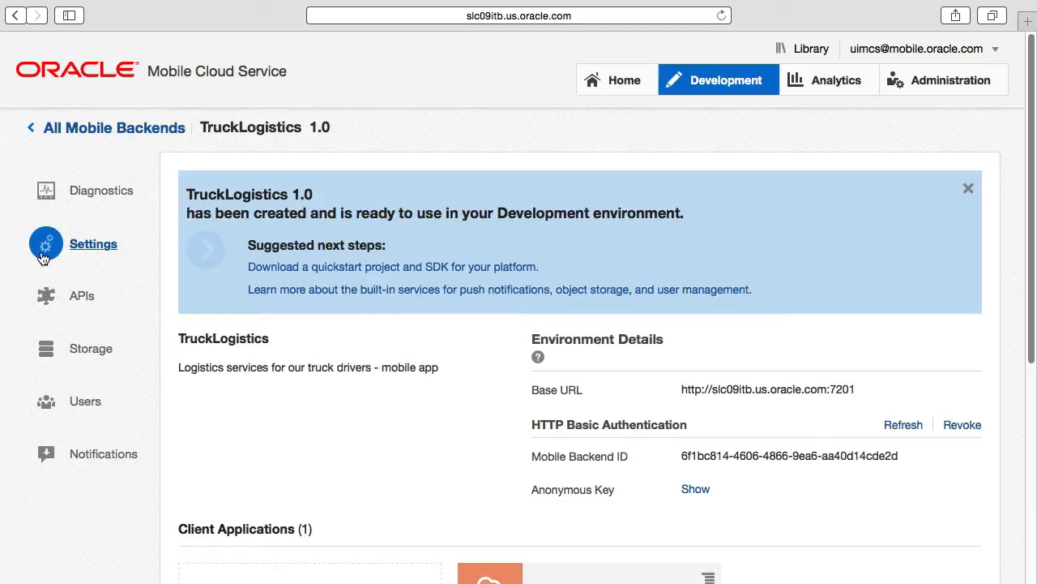
pyautogui.moveTo(55, 303)
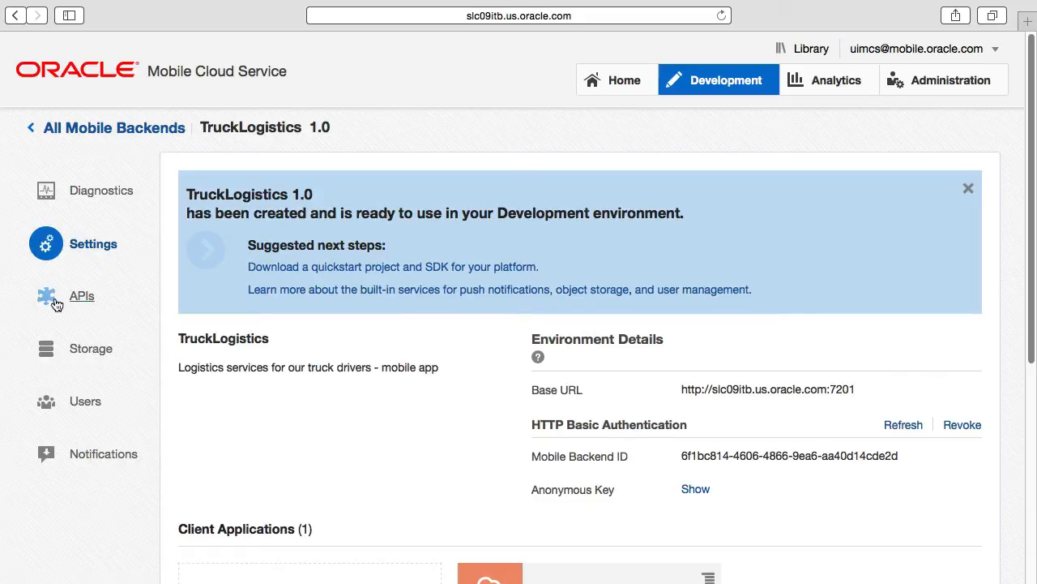
pyautogui.moveTo(49, 274)
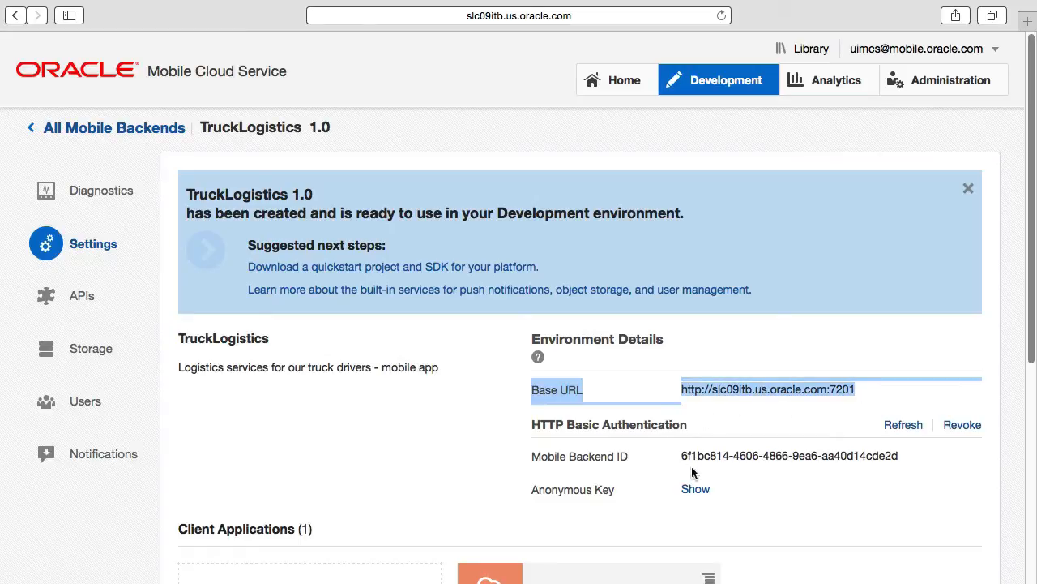
# - Show TruckLogistics' anonymous key and scroll down to its client application
pyautogui.click(696, 489)
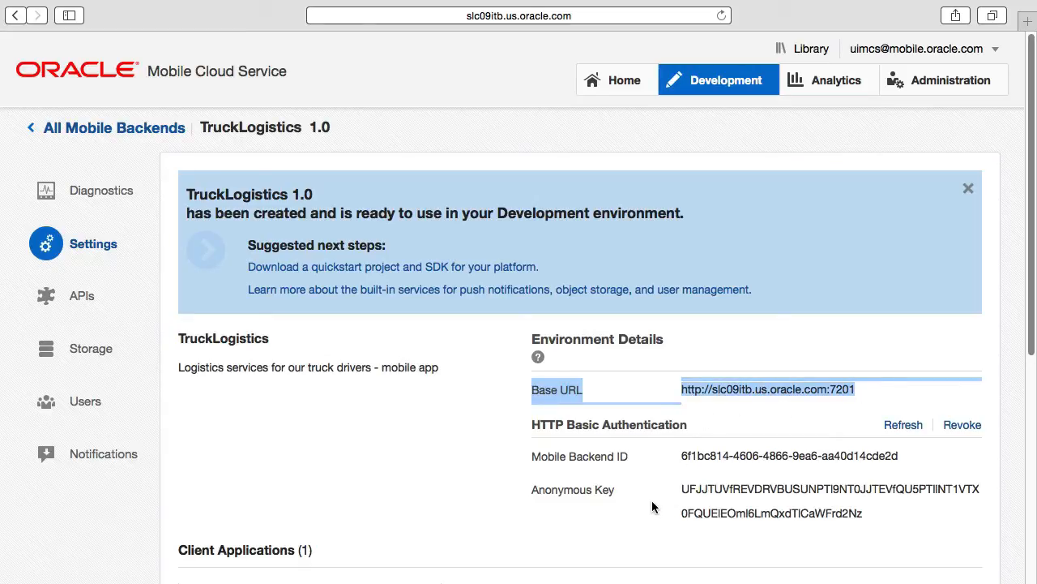
pyautogui.scroll(-3)
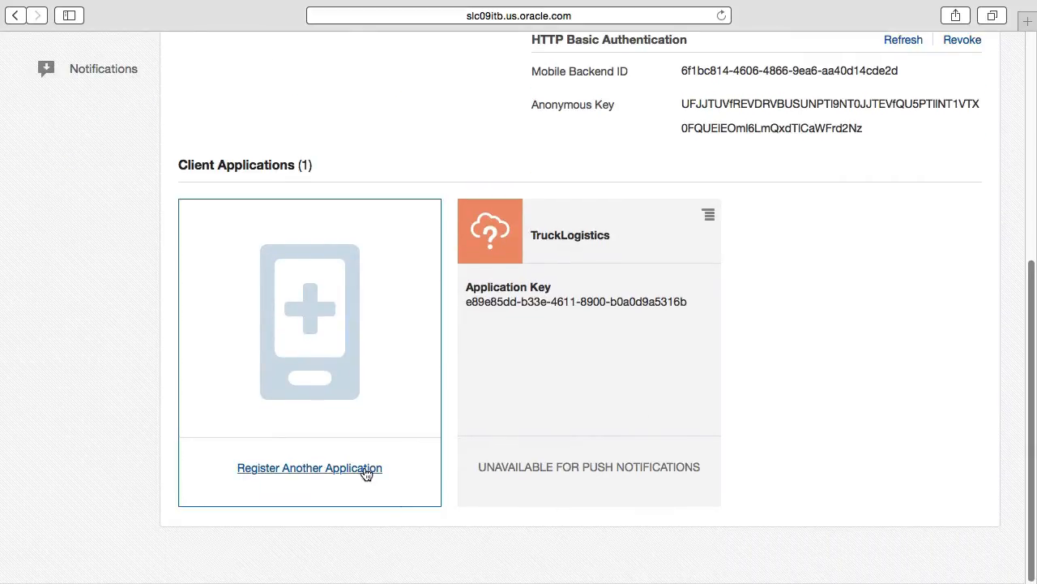
pyautogui.moveTo(363, 473)
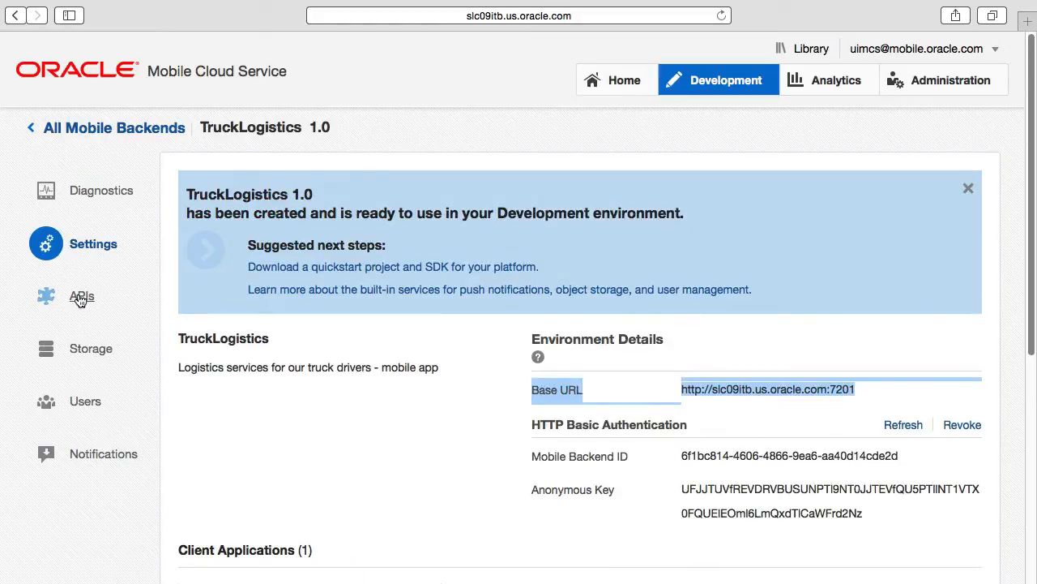
# - Browse TruckLogistics' API catalog without adding anything, then open its empty Mobile Users list
pyautogui.click(81, 297)
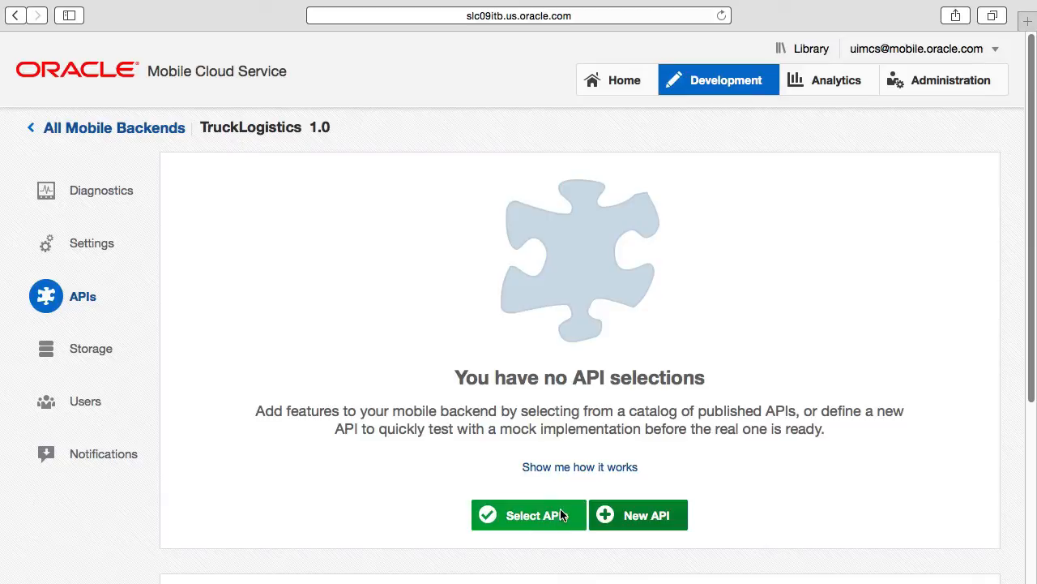
pyautogui.click(529, 514)
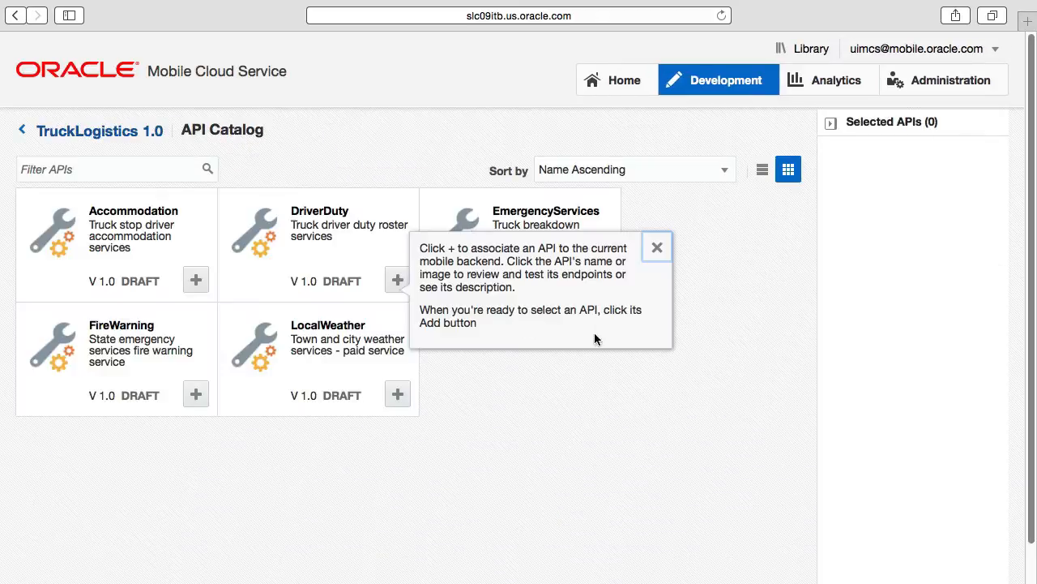
pyautogui.click(657, 246)
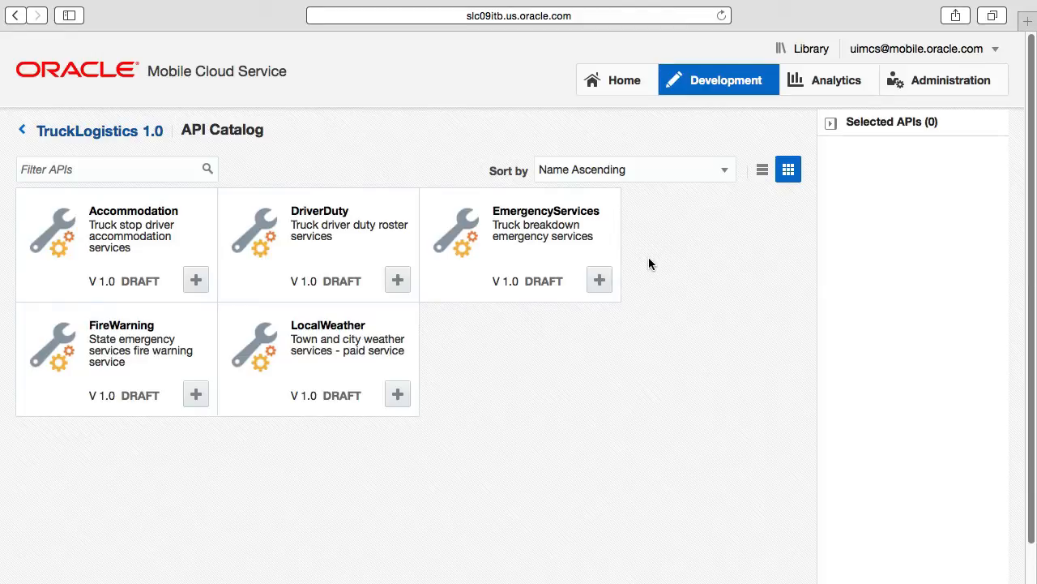
pyautogui.moveTo(640, 266)
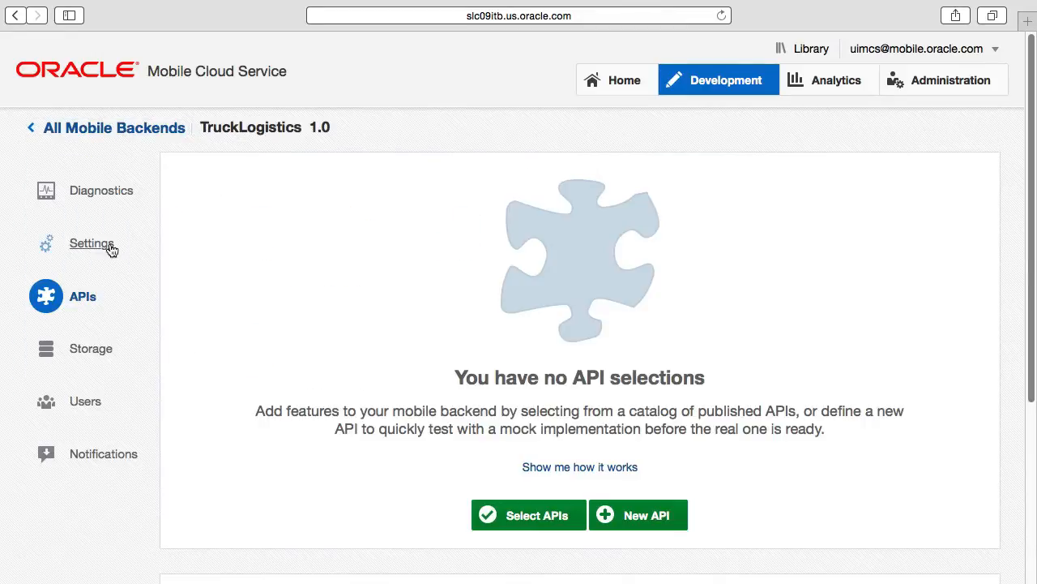
pyautogui.click(85, 401)
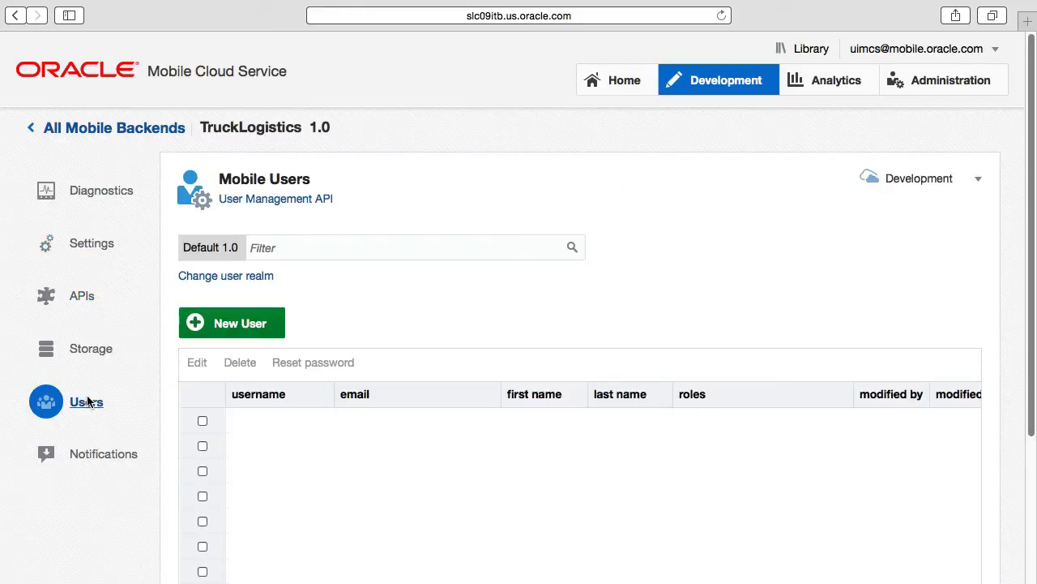
# - Create realm TruckLogisticsRealm with description 'Realm of truck drivers'
pyautogui.click(86, 401)
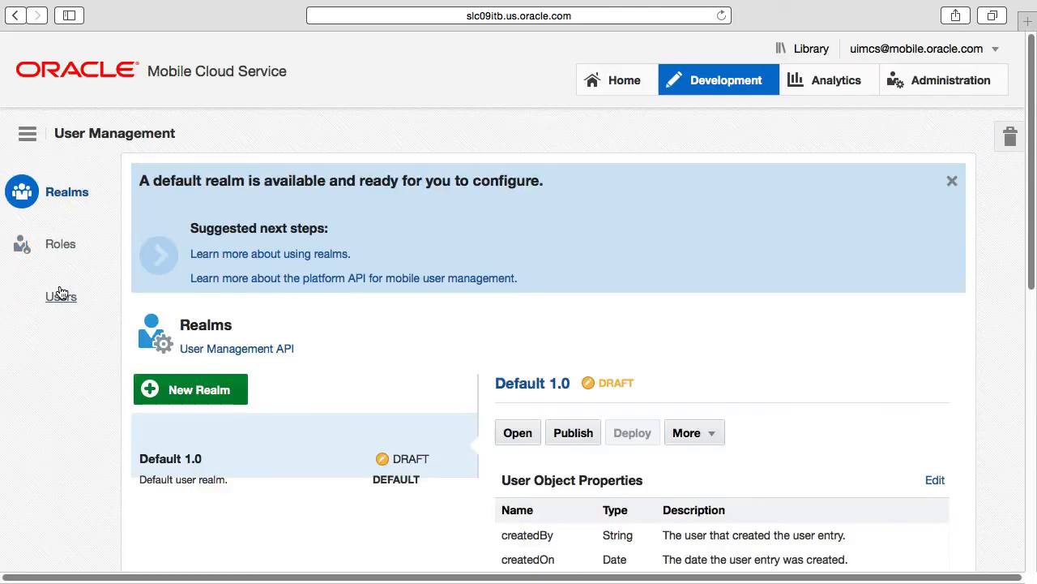
pyautogui.click(189, 389)
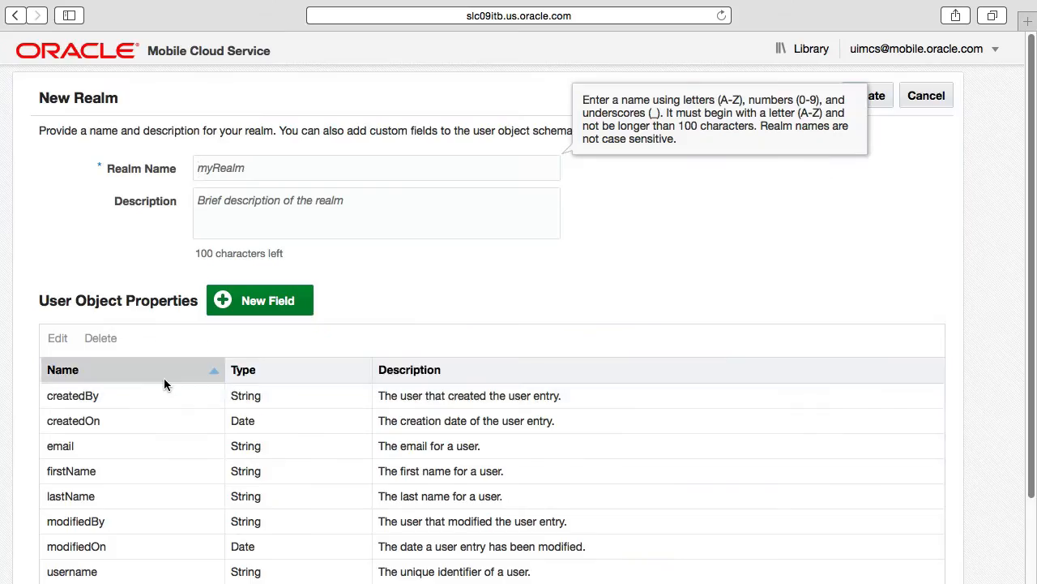
pyautogui.write('R')
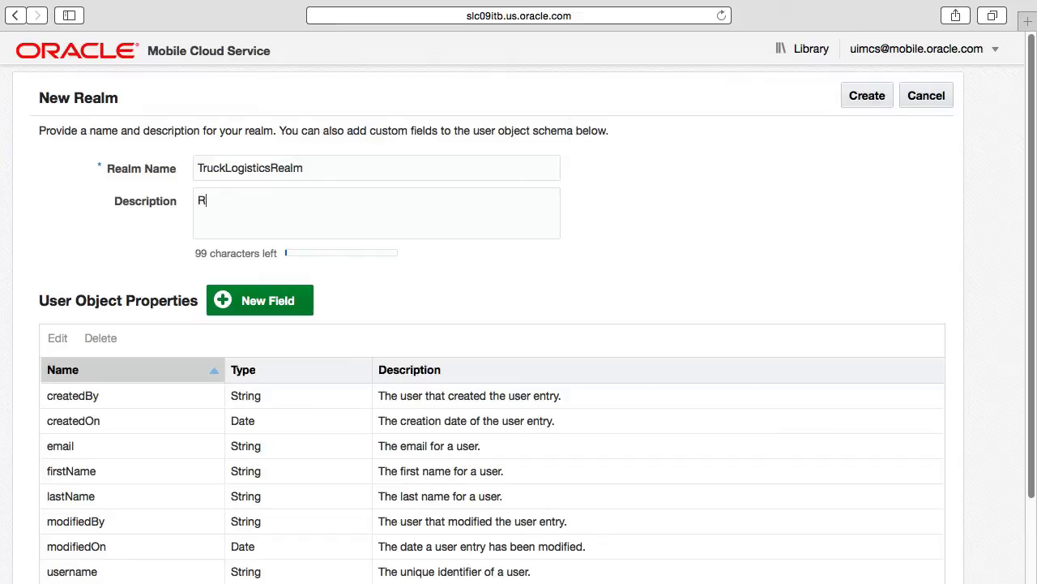
pyautogui.write('ealm of tru')
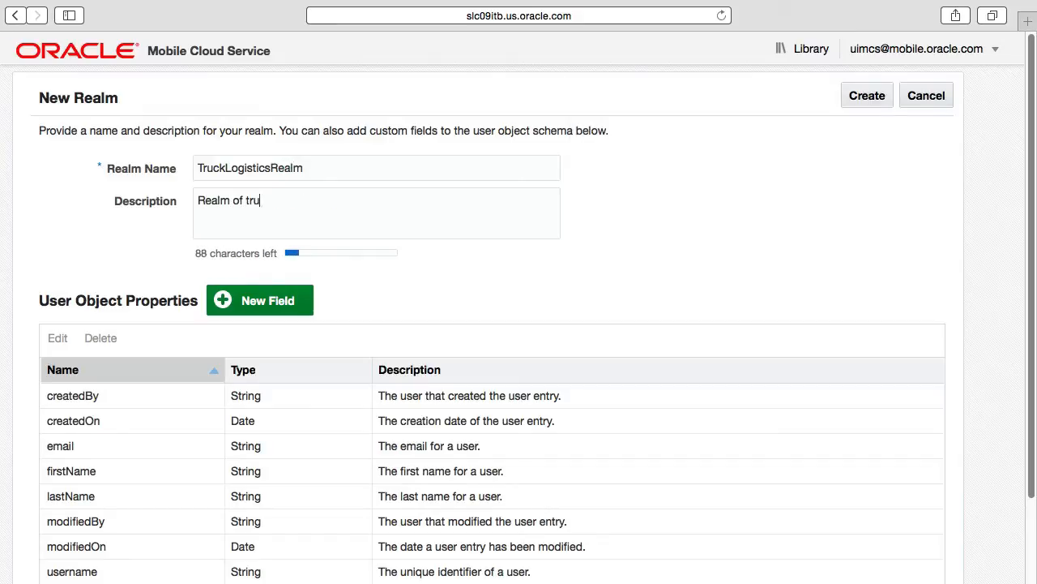
pyautogui.write('ck drivers')
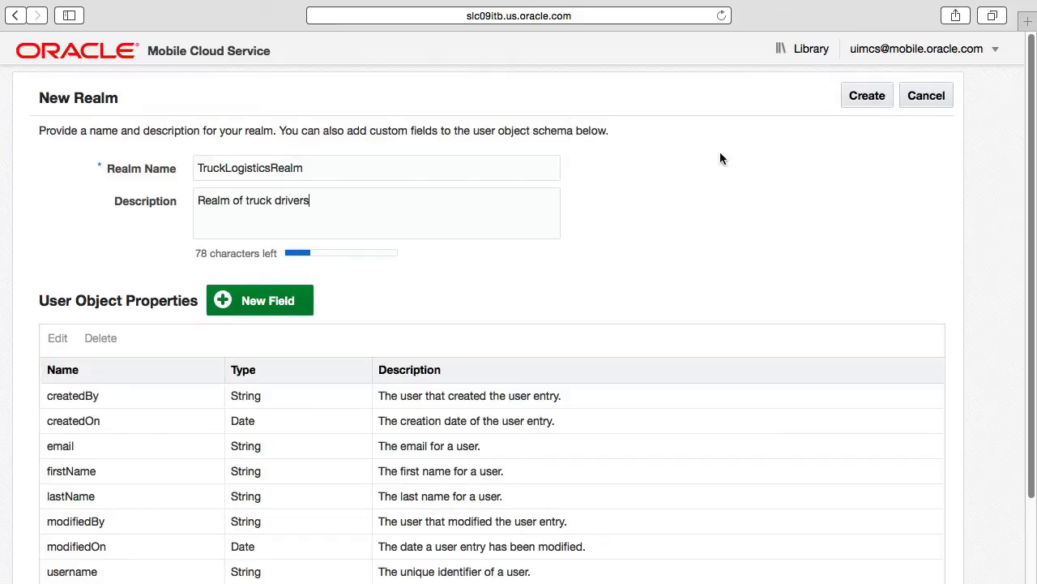
pyautogui.click(866, 95)
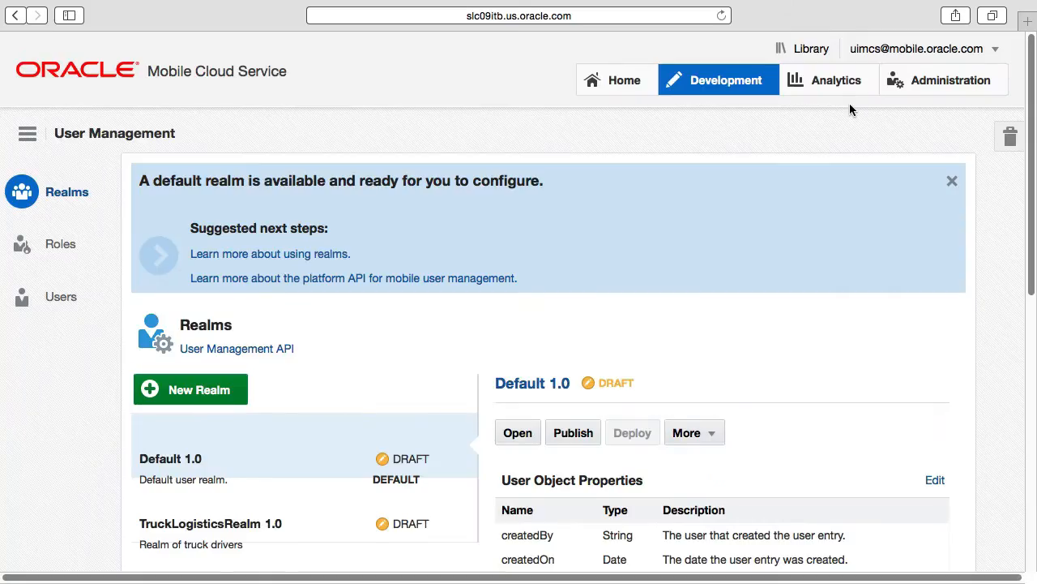
pyautogui.moveTo(212, 511)
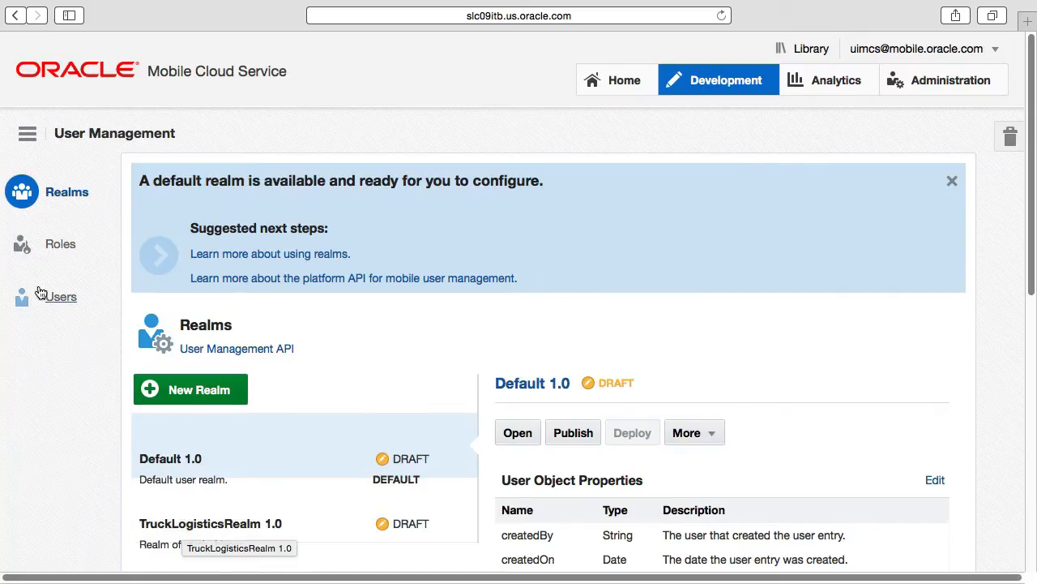
# - Start a new user BigMac in TruckLogisticsRealm 1.0 and enter the user details
pyautogui.click(59, 297)
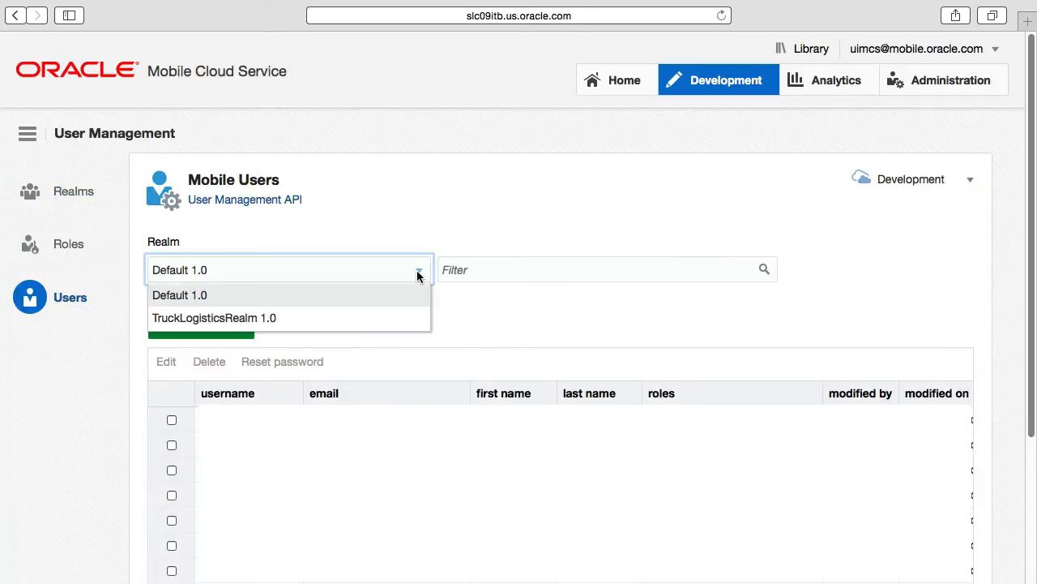
pyautogui.click(214, 317)
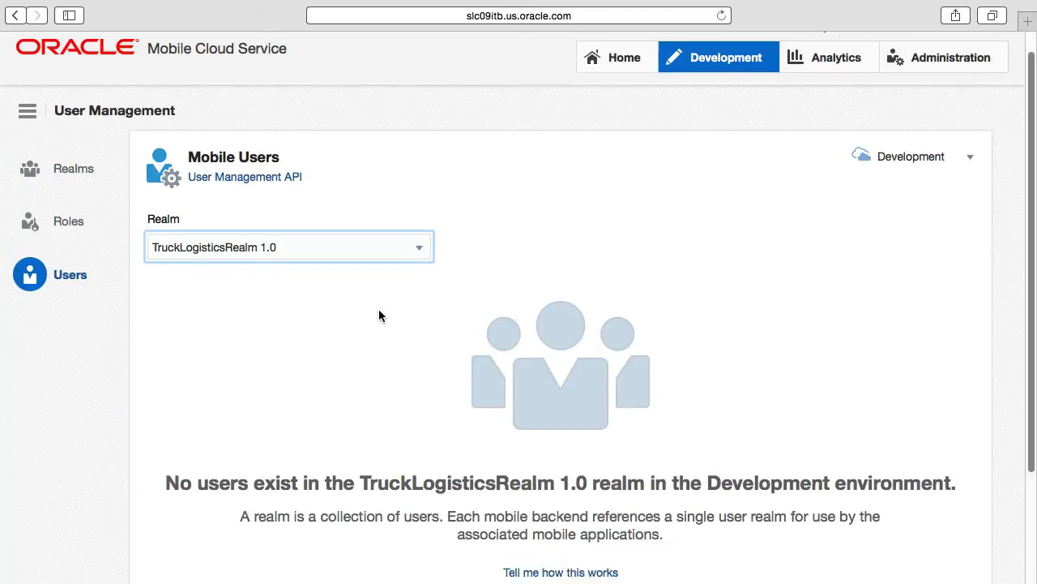
pyautogui.click(560, 526)
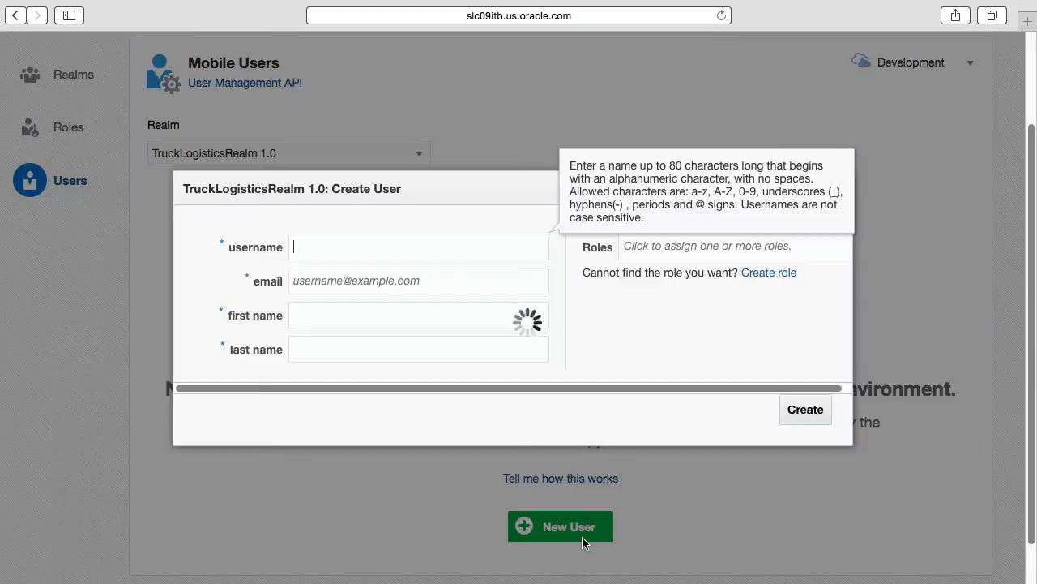
pyautogui.write('BigMac')
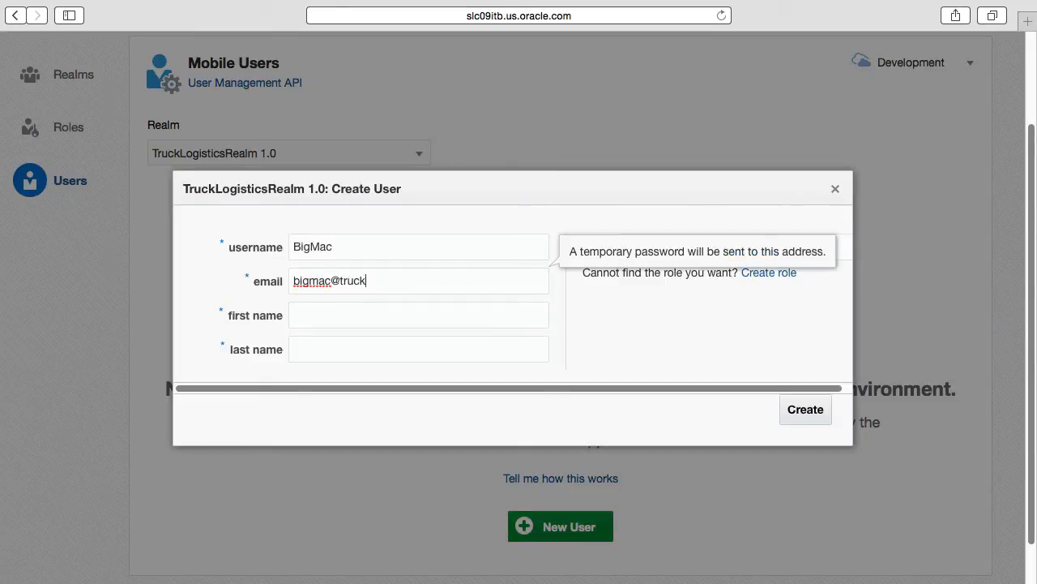
pyautogui.write('Bi')
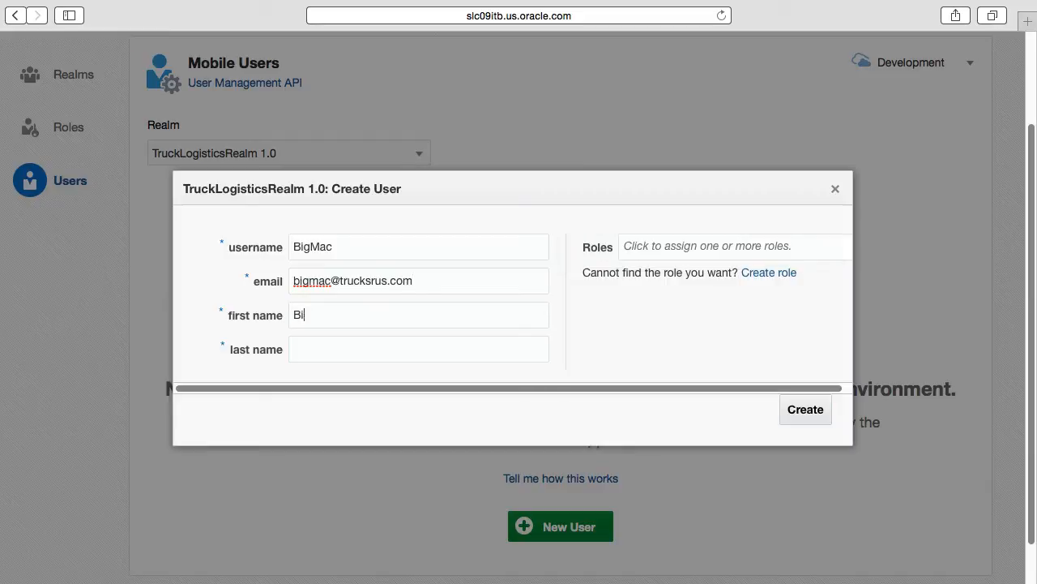
pyautogui.write('Mac')
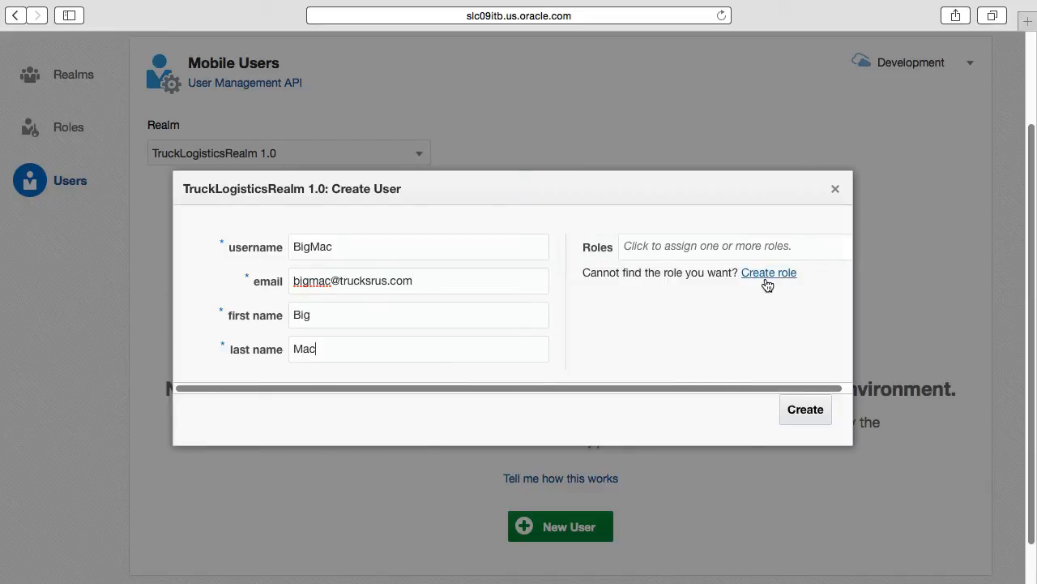
# - Create LocalWeatherRole for LocalWeather API users and create BigMac with that role
pyautogui.click(768, 272)
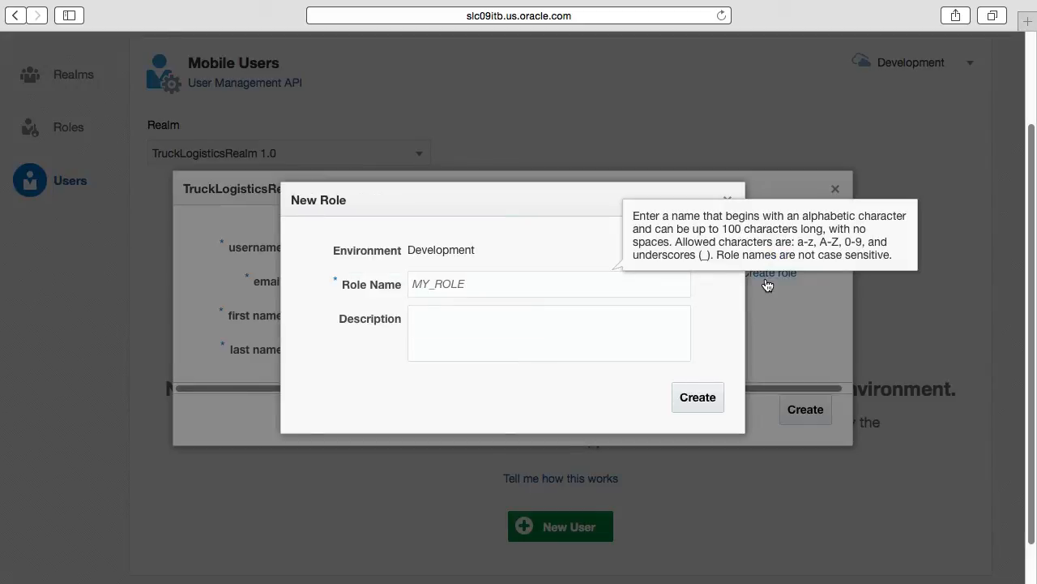
pyautogui.write('Mobile users who have access to the l')
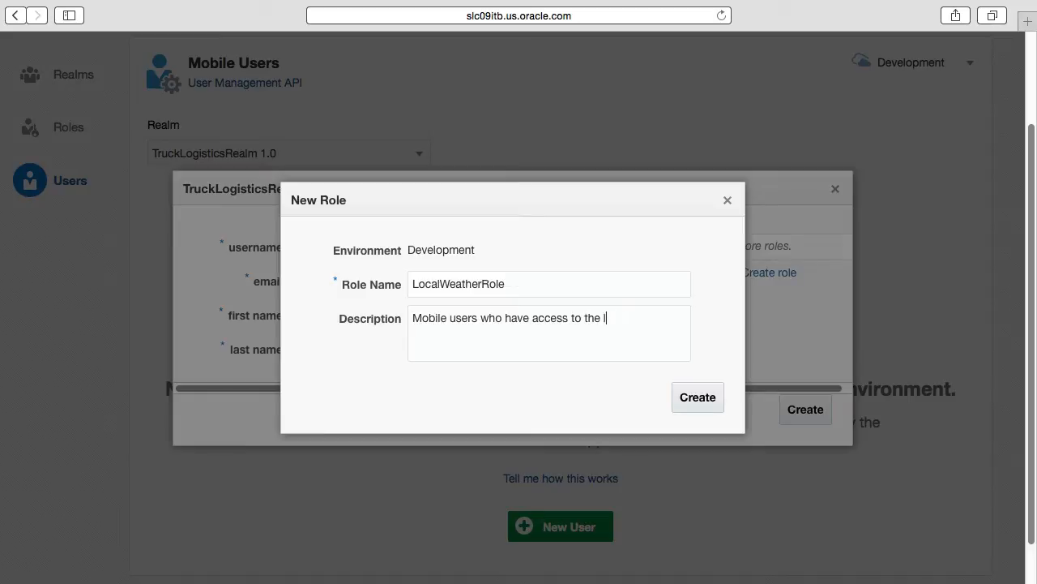
pyautogui.write('LocalWeather API.')
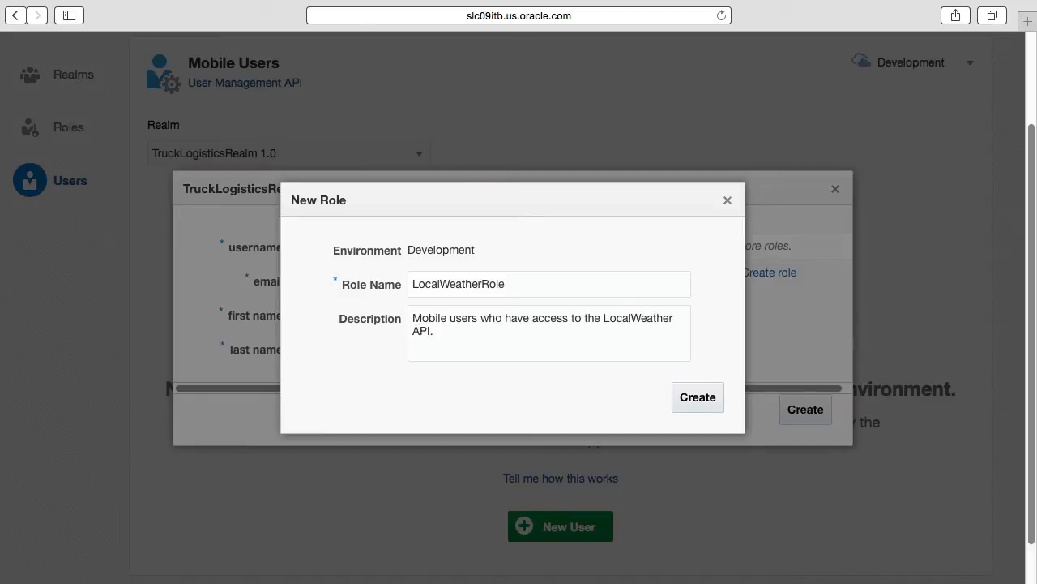
pyautogui.click(697, 397)
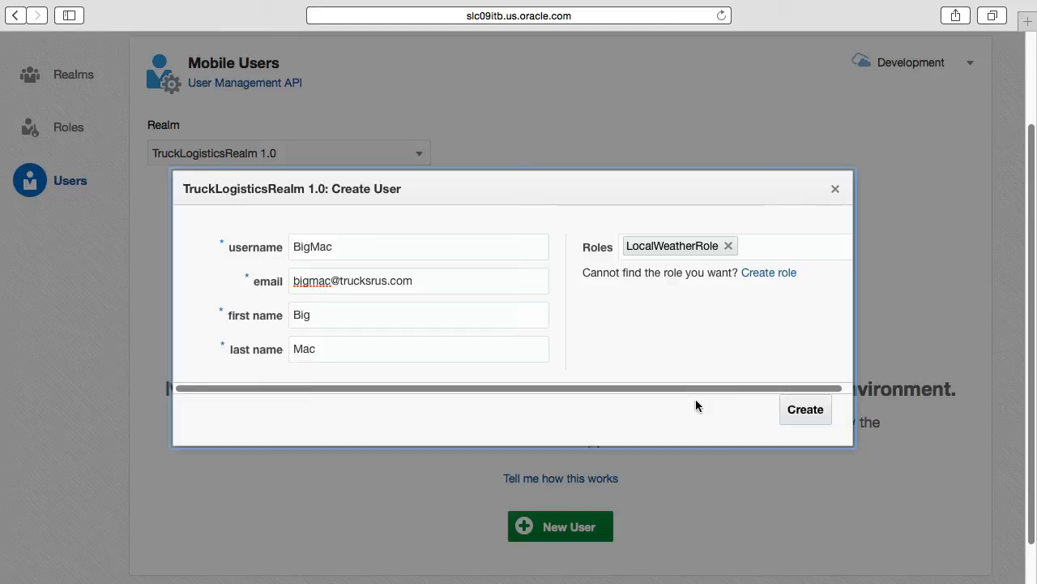
pyautogui.click(805, 409)
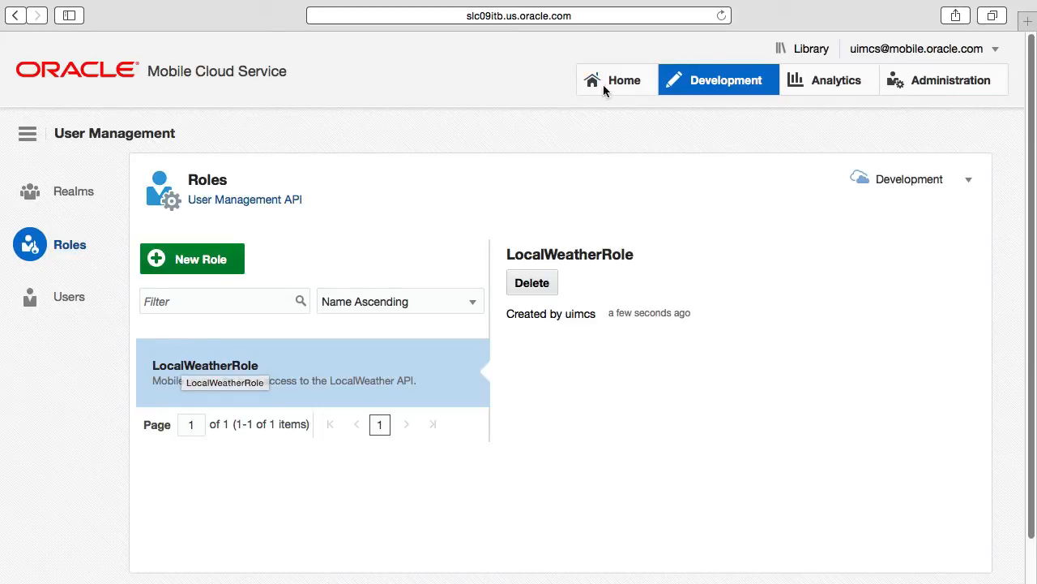
# - Change TruckLogistics 1.0's user realm to TruckLogisticsRealm 1.0 and dismiss the success banner
pyautogui.click(717, 80)
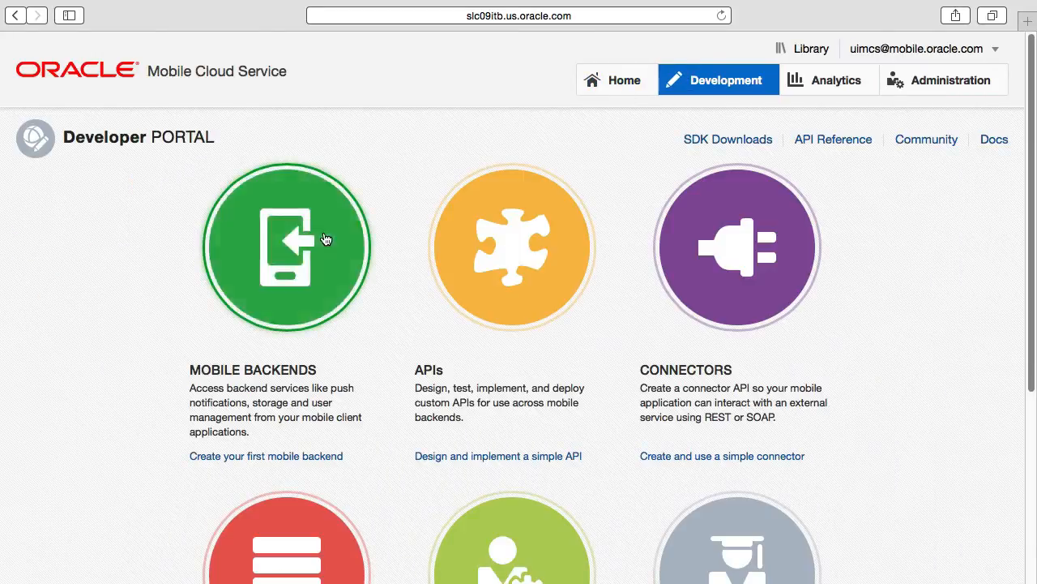
pyautogui.click(286, 246)
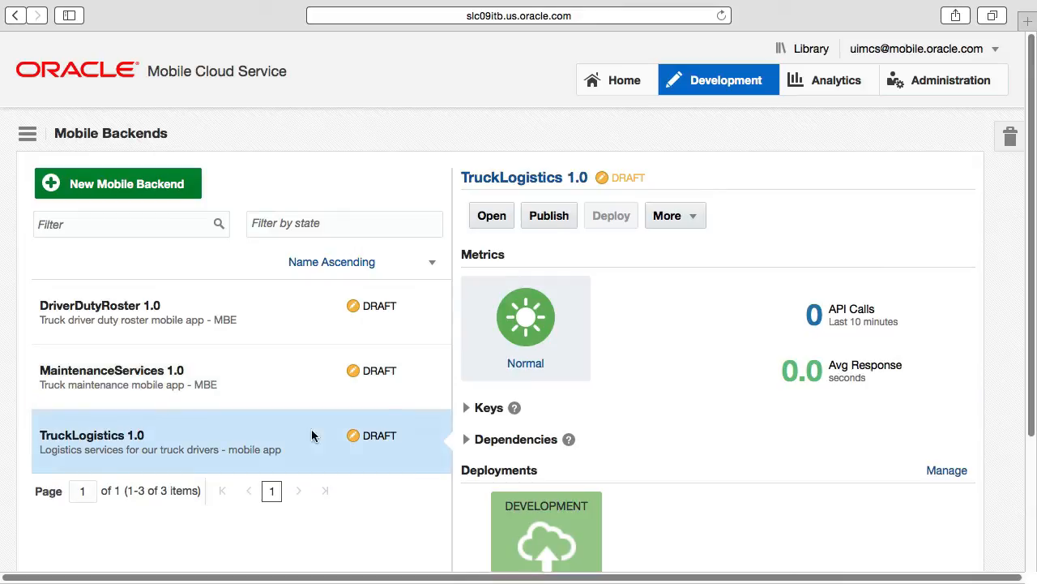
pyautogui.click(491, 215)
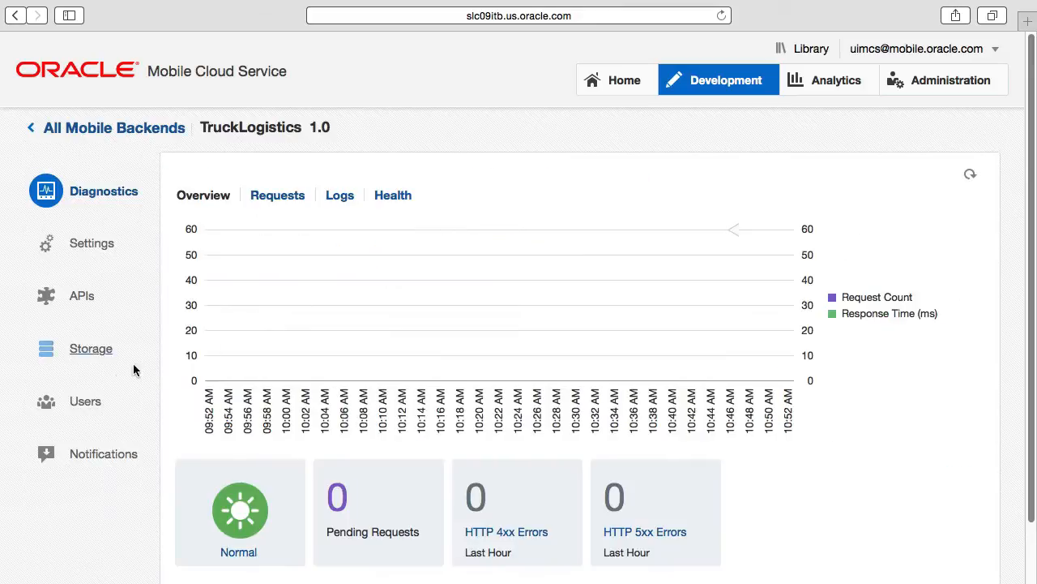
pyautogui.click(85, 400)
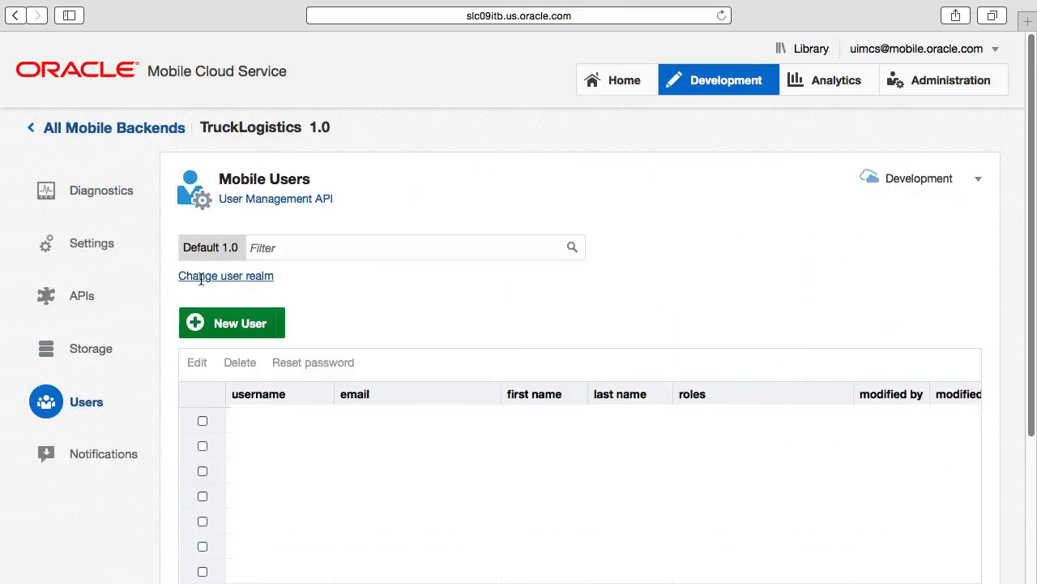
pyautogui.click(225, 276)
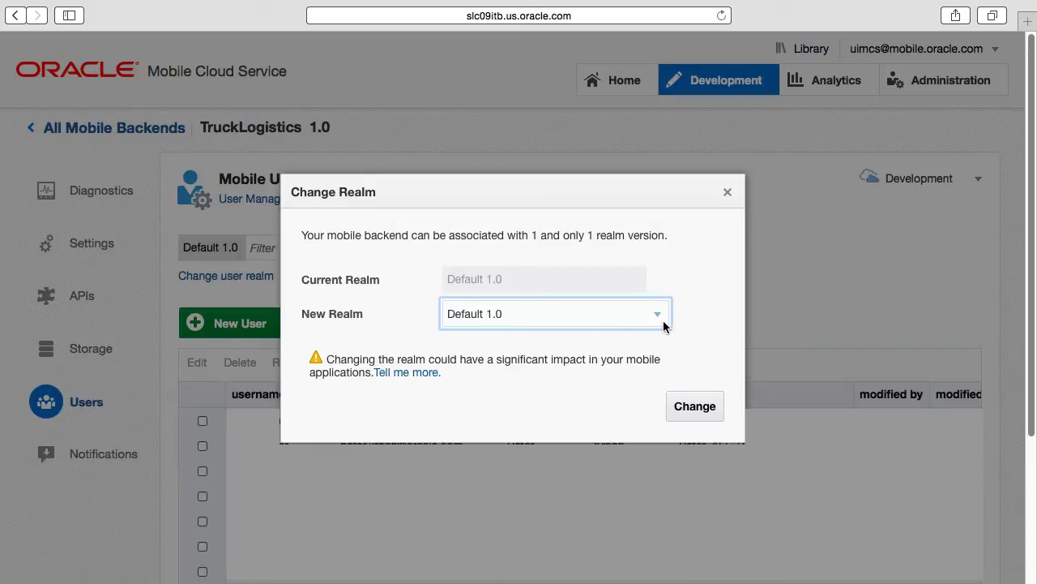
pyautogui.click(555, 314)
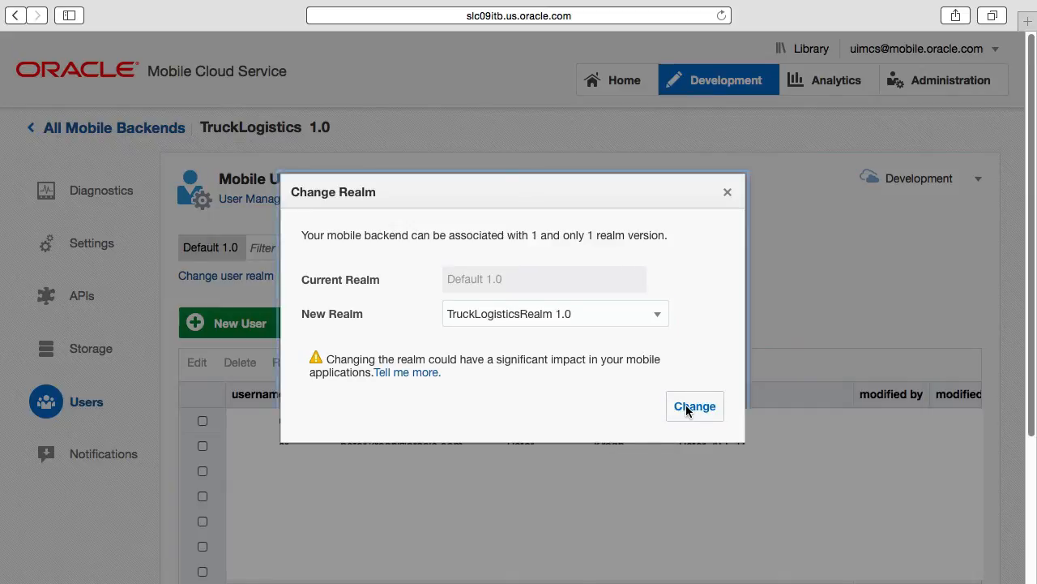
pyautogui.click(695, 406)
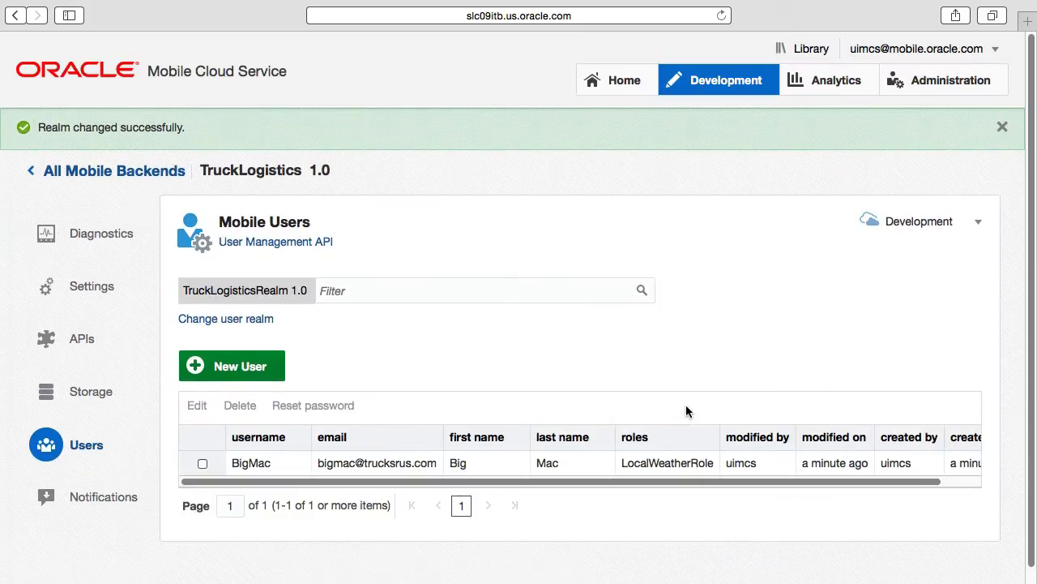
pyautogui.click(1003, 126)
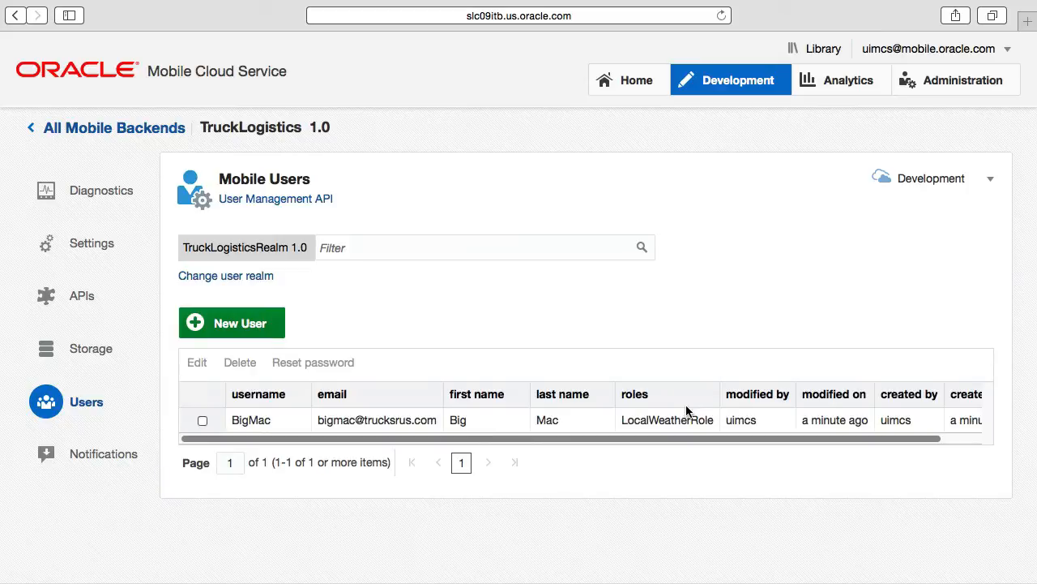
# - Open the APIs list sorted by name ascending, showing LocalWeather 1.0 among five draft APIs
pyautogui.click(725, 79)
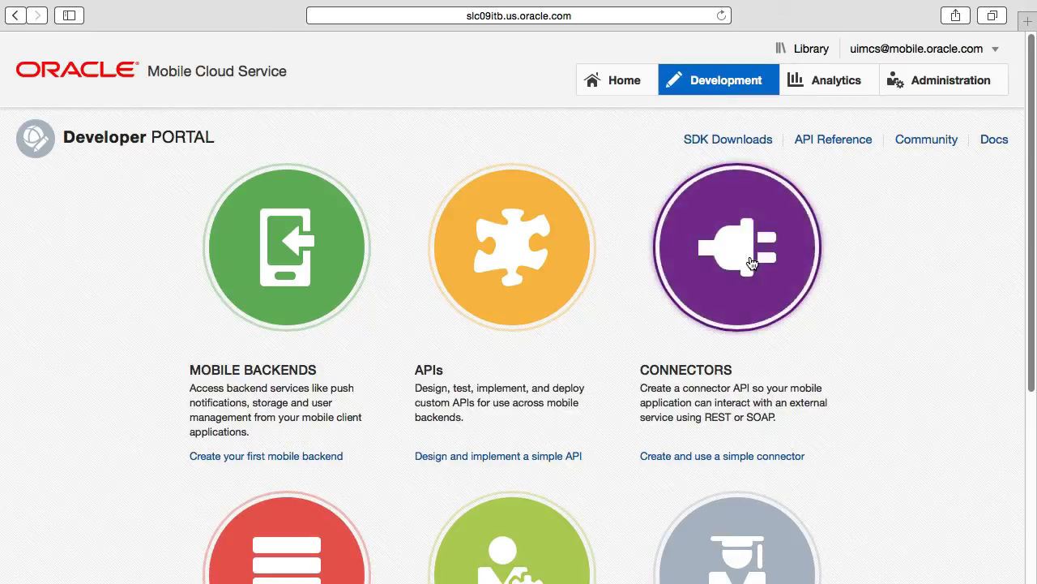
pyautogui.click(737, 247)
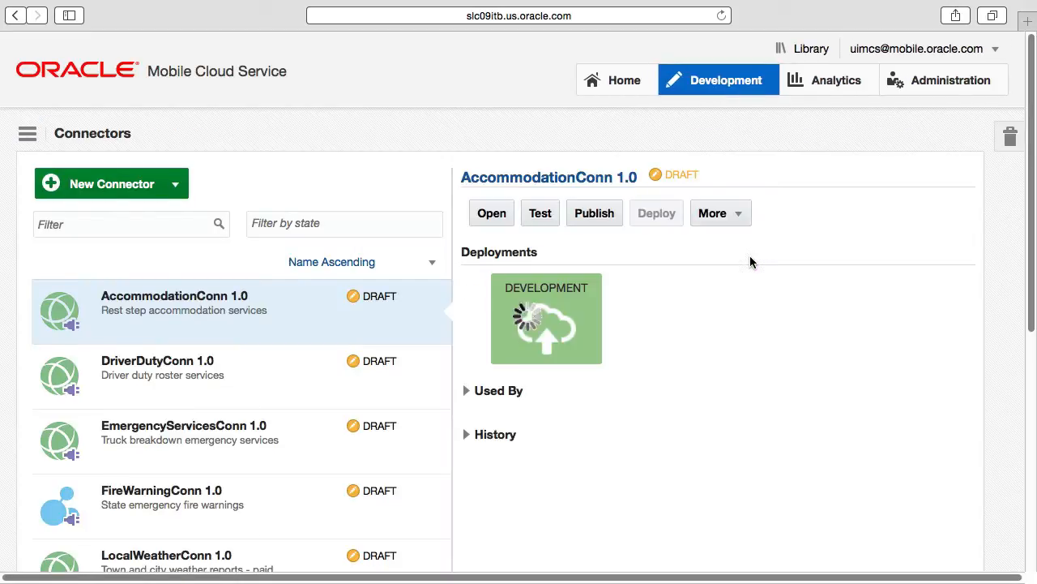
pyautogui.scroll(-3)
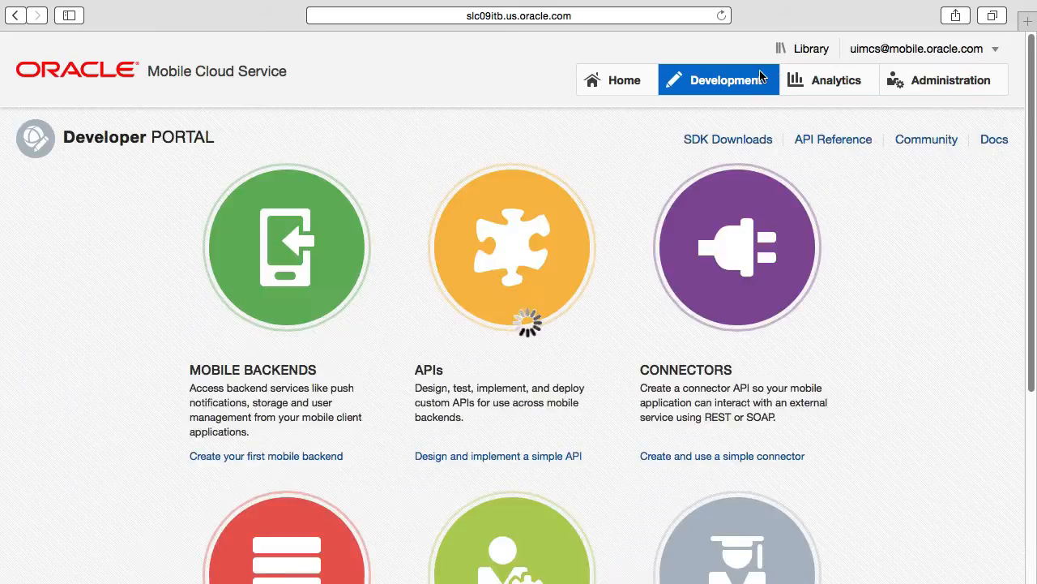
pyautogui.click(512, 247)
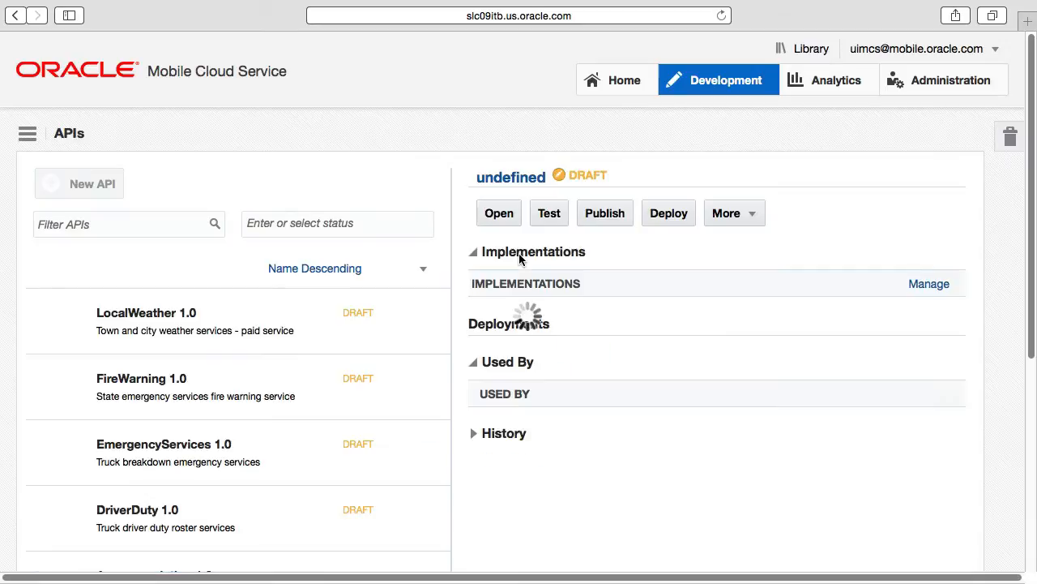
pyautogui.click(146, 312)
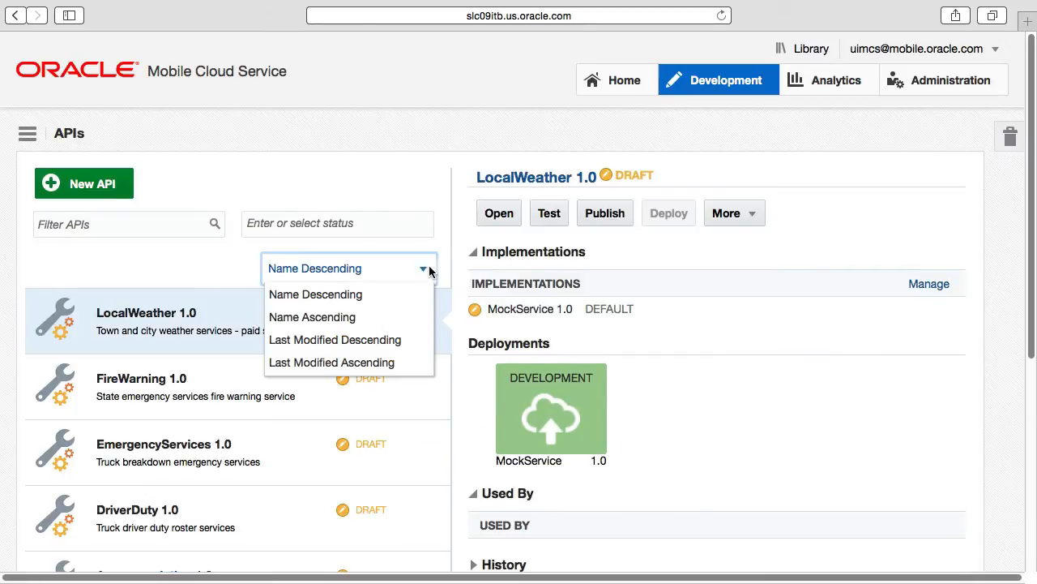
pyautogui.click(312, 317)
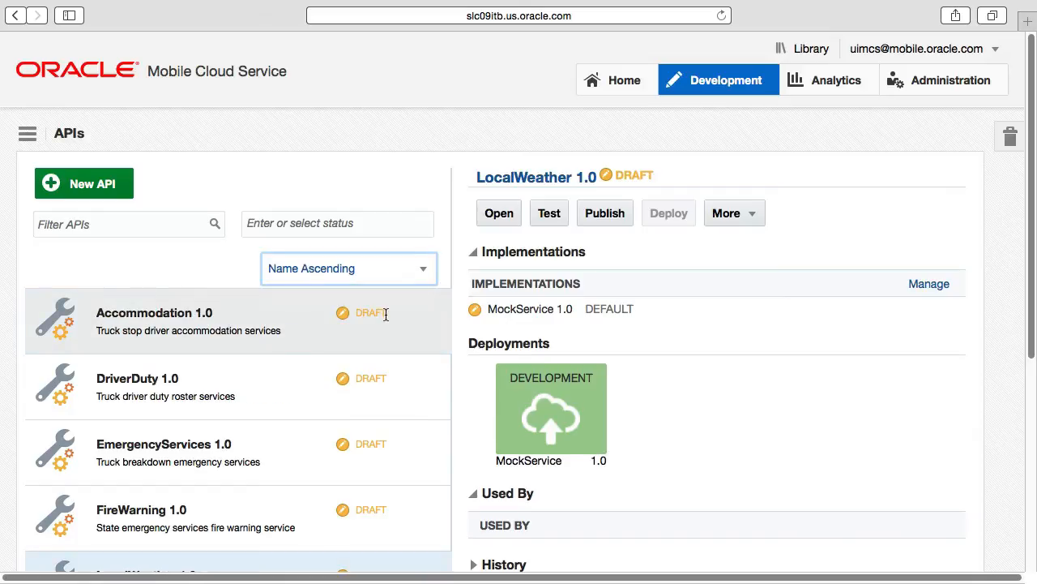
pyautogui.scroll(-3)
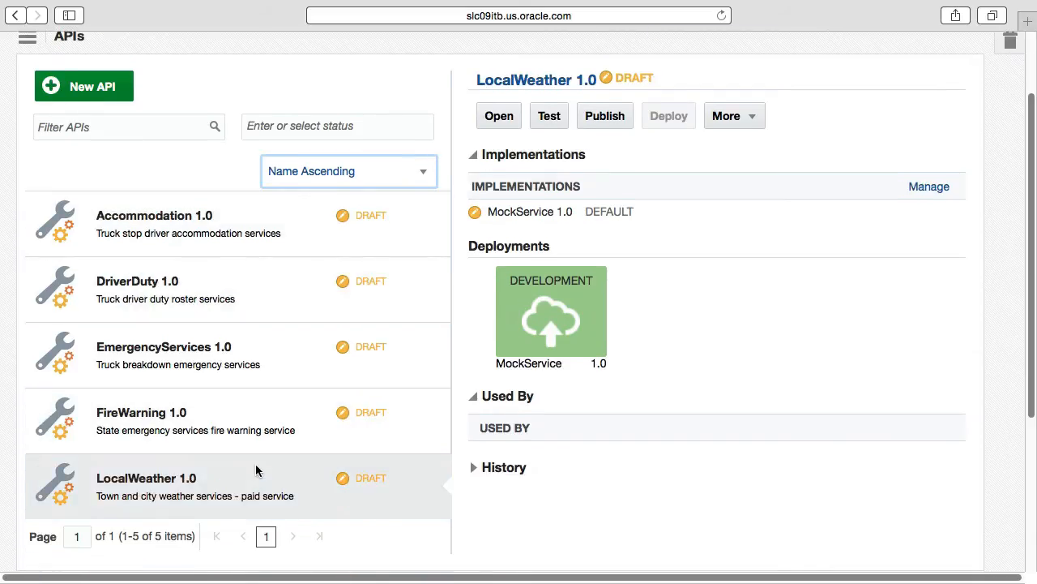
pyautogui.moveTo(258, 476)
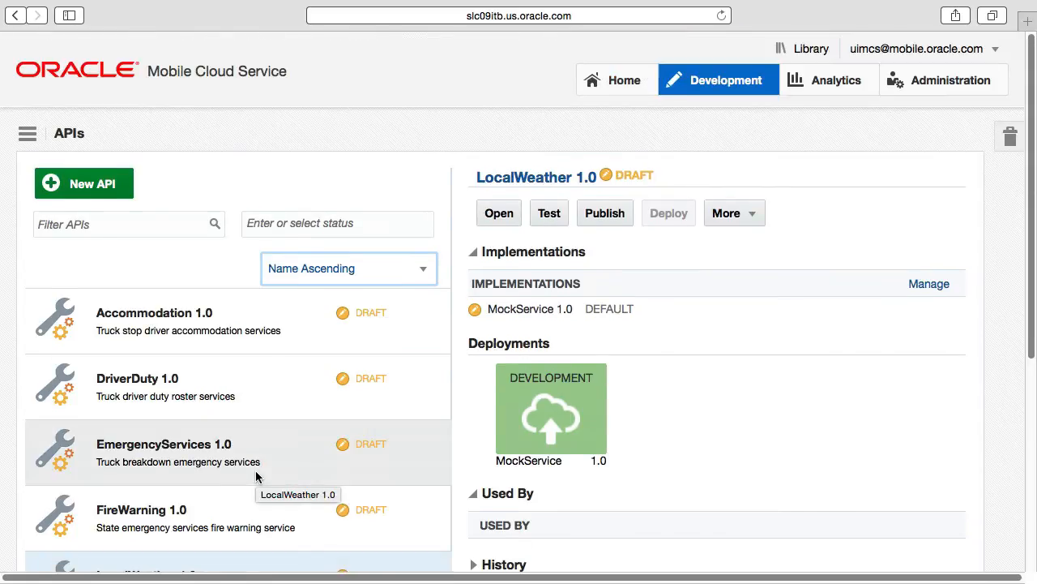
pyautogui.moveTo(256, 477)
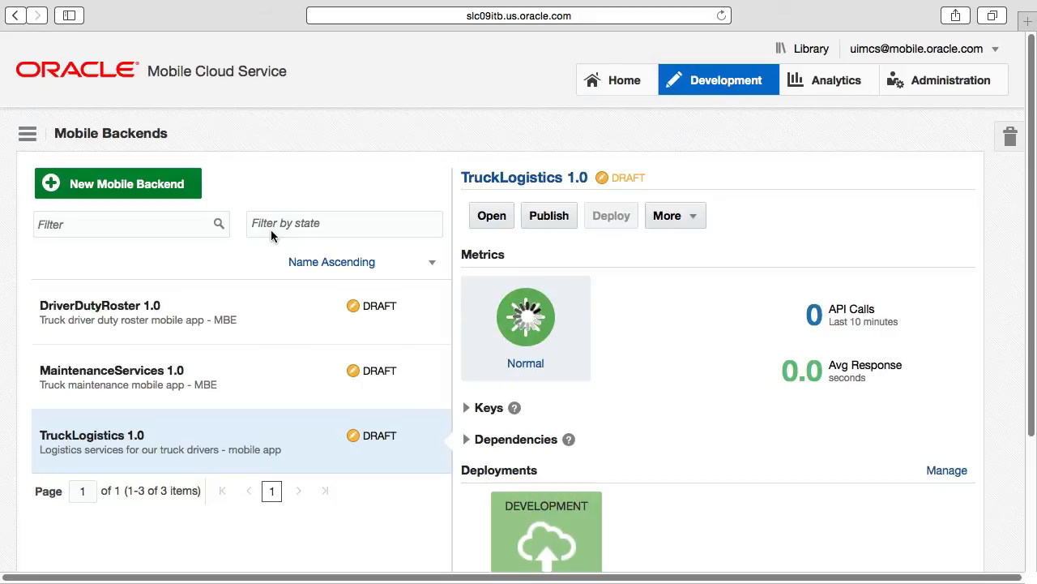
pyautogui.moveTo(270, 339)
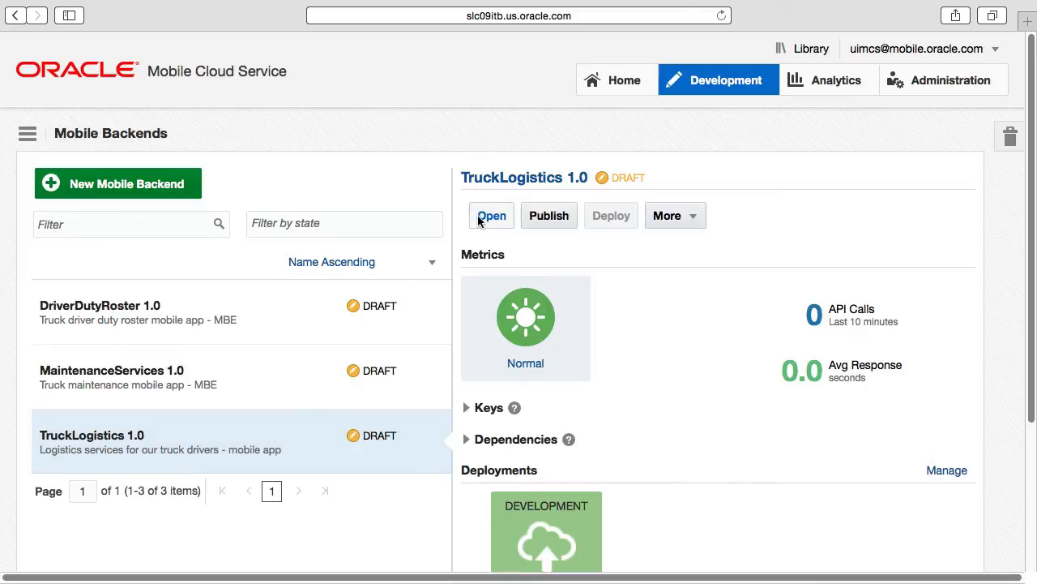
# - Add LocalWeather 1.0 to TruckLogistics' selected APIs from the API catalog
pyautogui.click(491, 215)
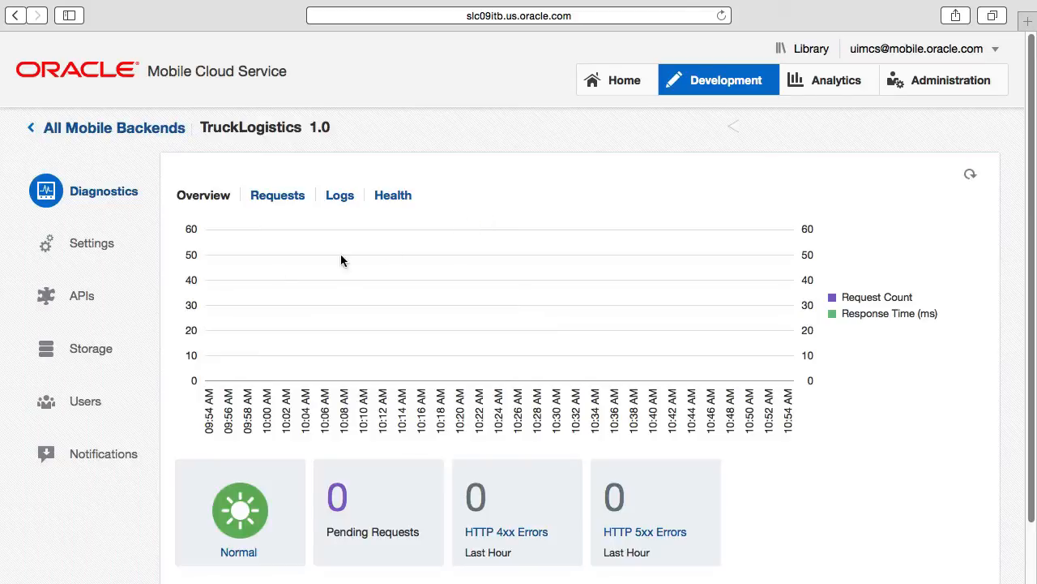
pyautogui.click(81, 295)
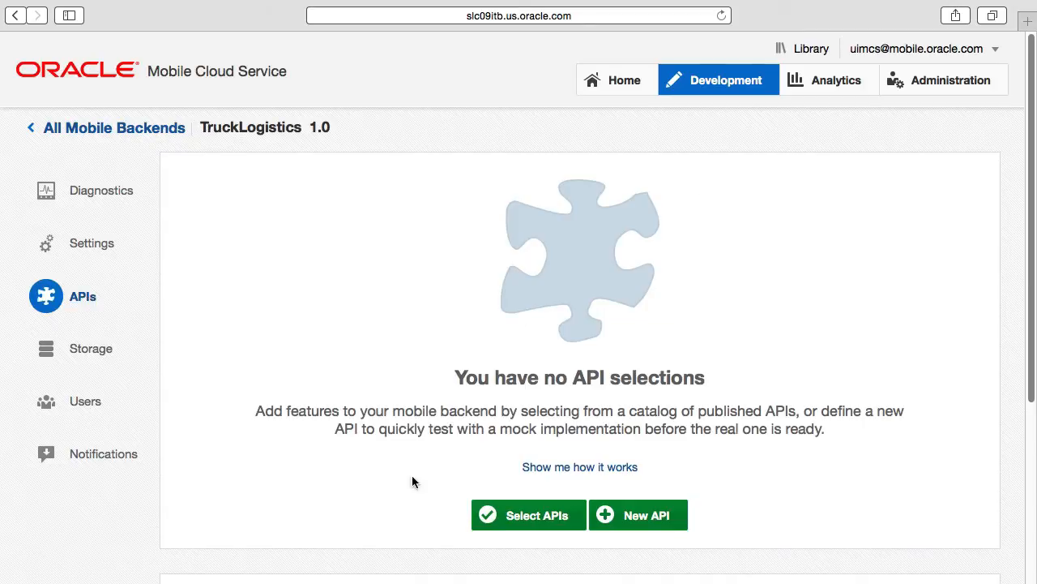
pyautogui.click(527, 515)
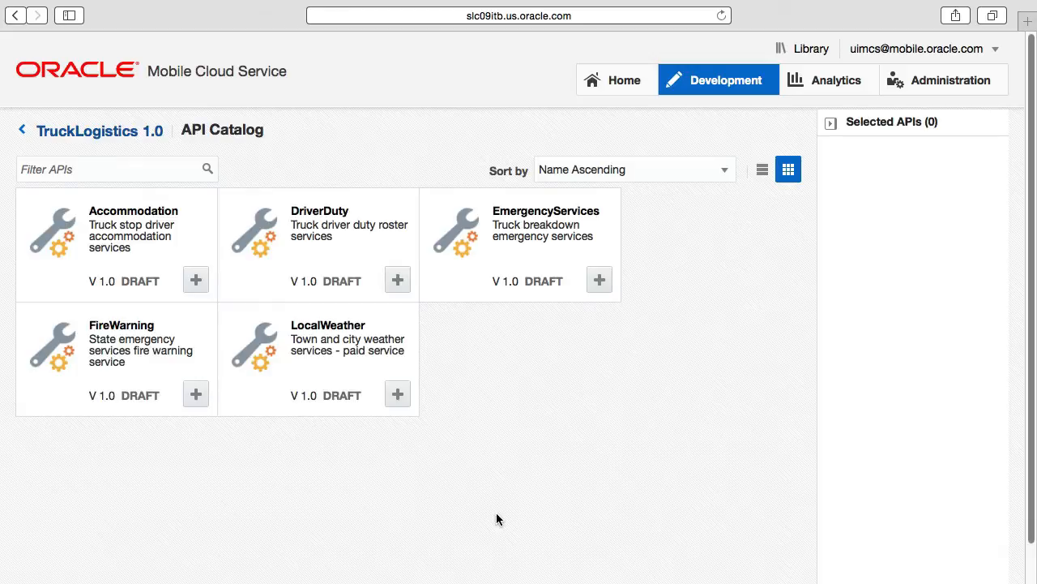
pyautogui.moveTo(345, 408)
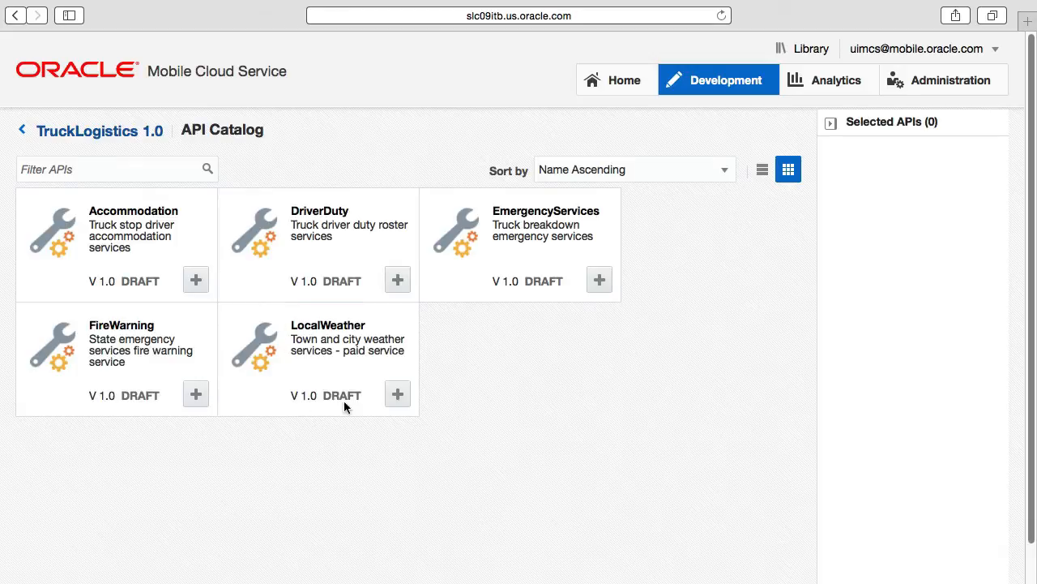
pyautogui.click(397, 394)
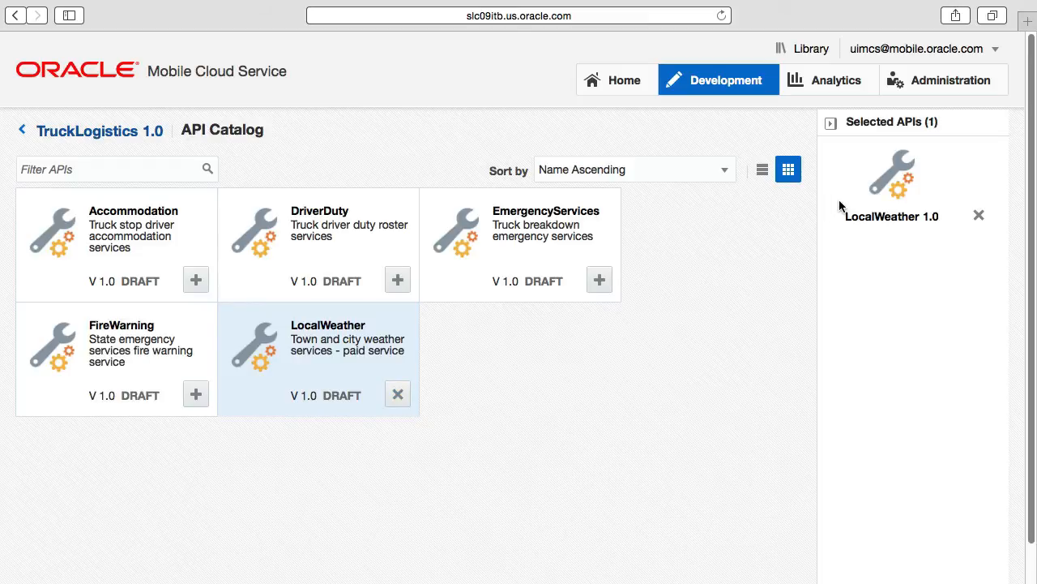
pyautogui.moveTo(111, 134)
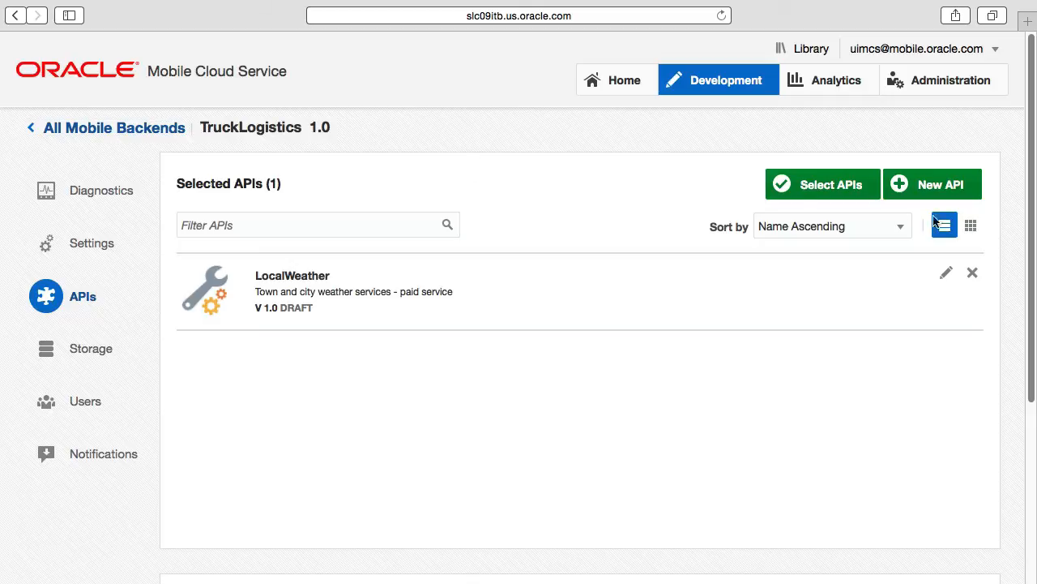
# - Assign LocalWeatherRole in the LocalWeather API's security settings
pyautogui.click(932, 184)
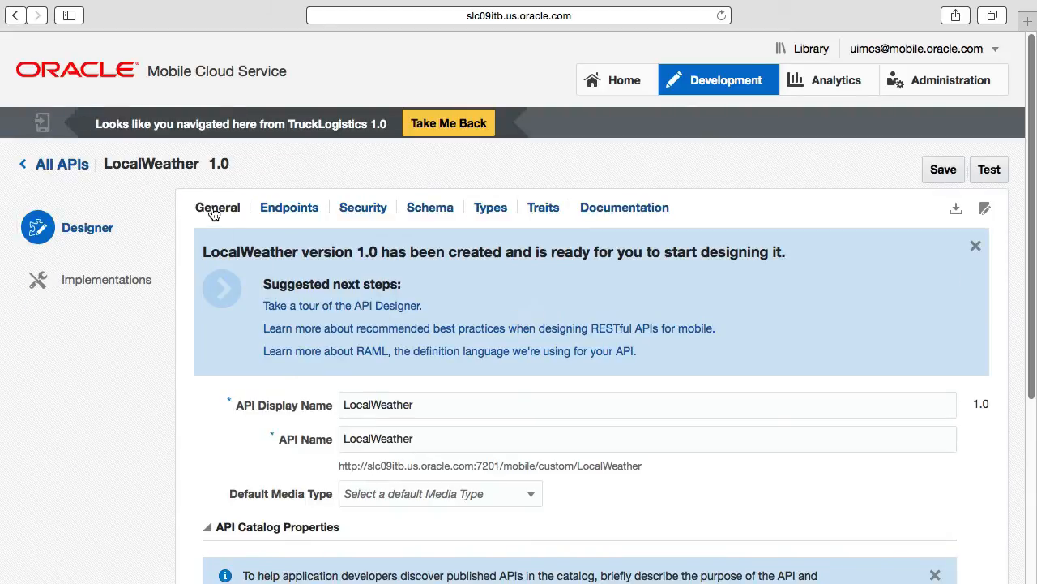
pyautogui.click(362, 206)
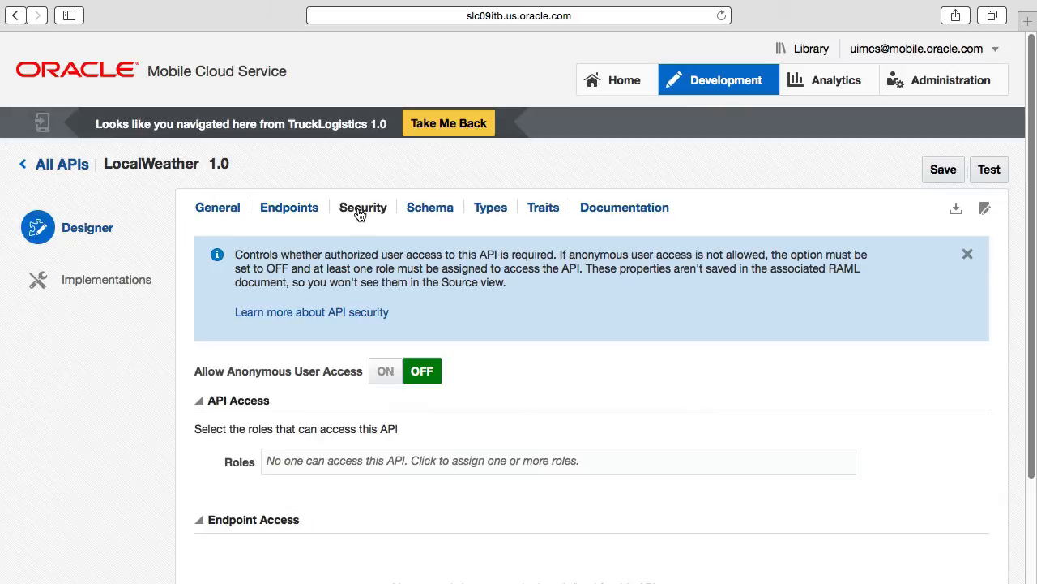
pyautogui.moveTo(388, 318)
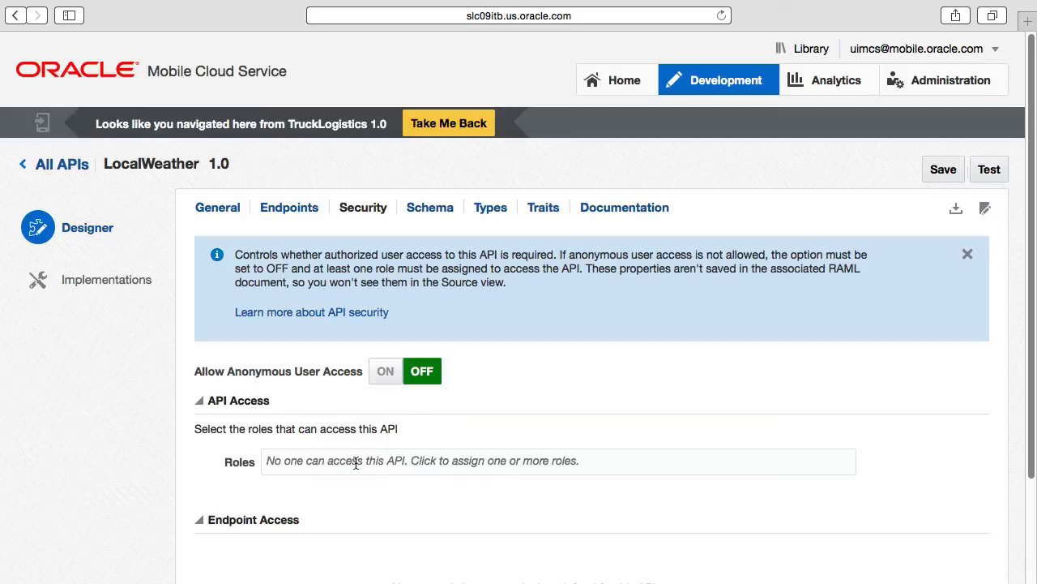
pyautogui.click(557, 461)
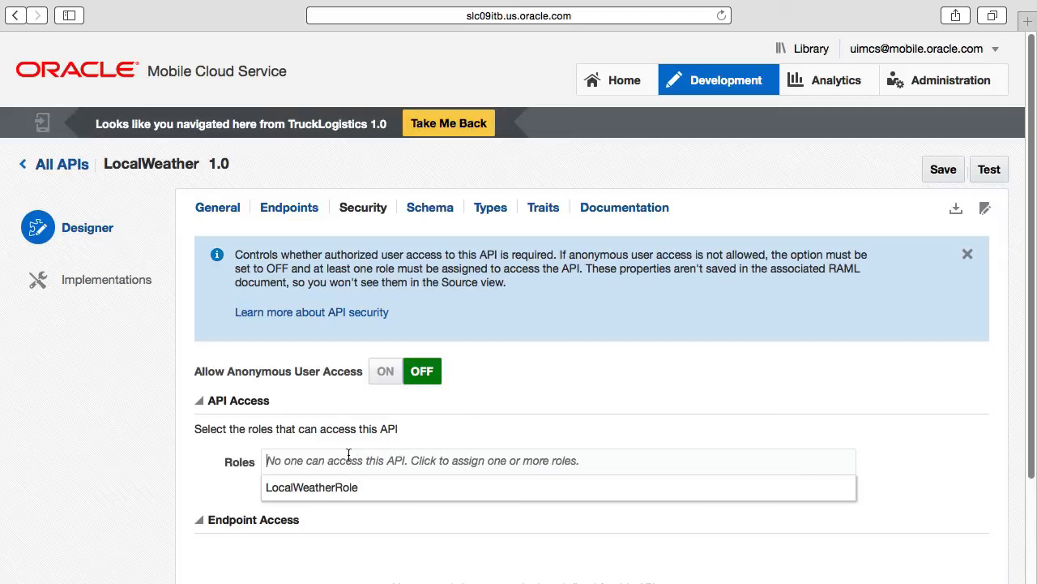
pyautogui.click(311, 487)
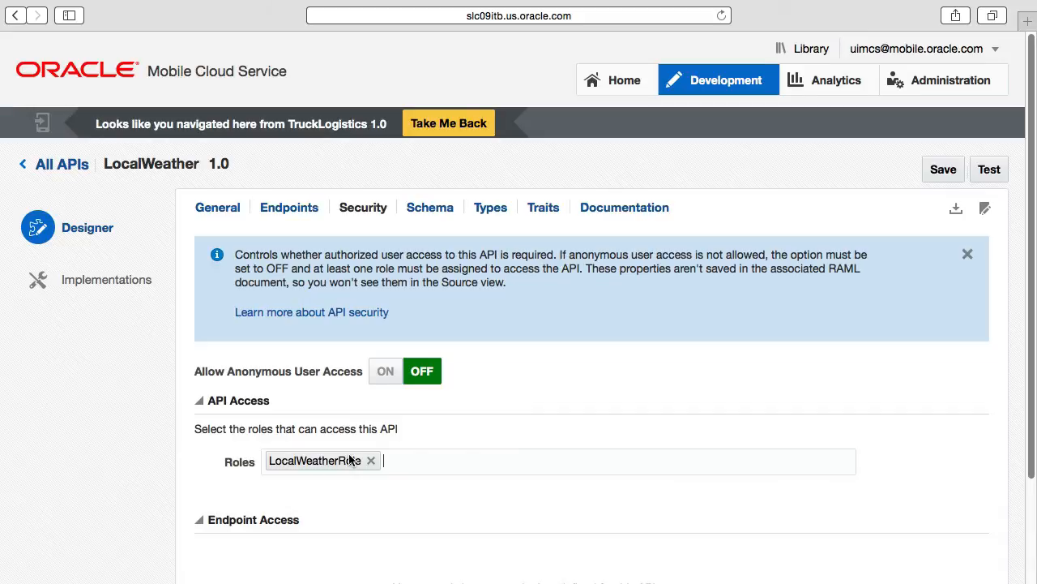
# - Keep anonymous access off, save the security settings, and return to TruckLogistics
pyautogui.click(386, 371)
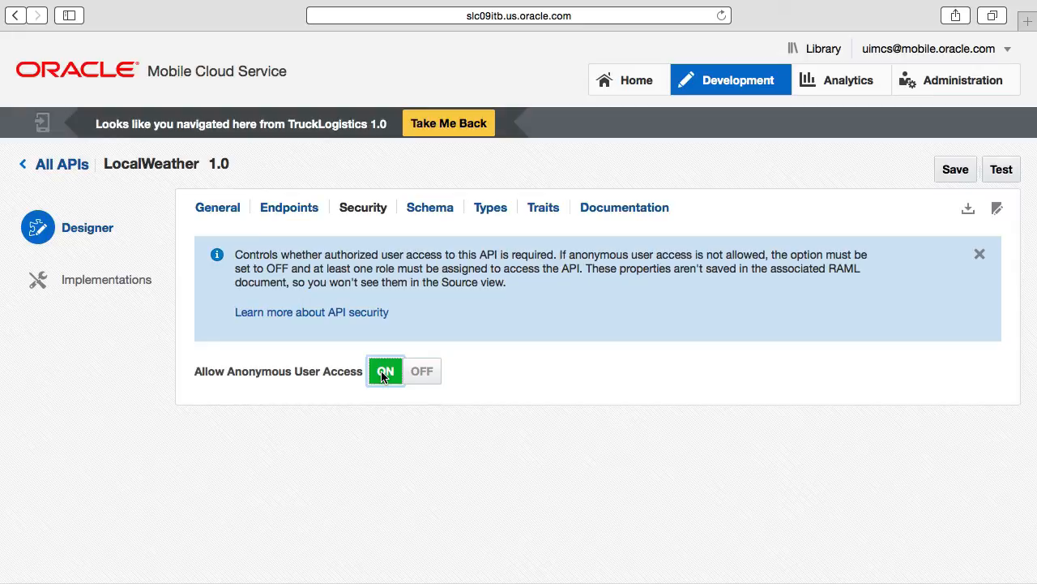
pyautogui.click(422, 370)
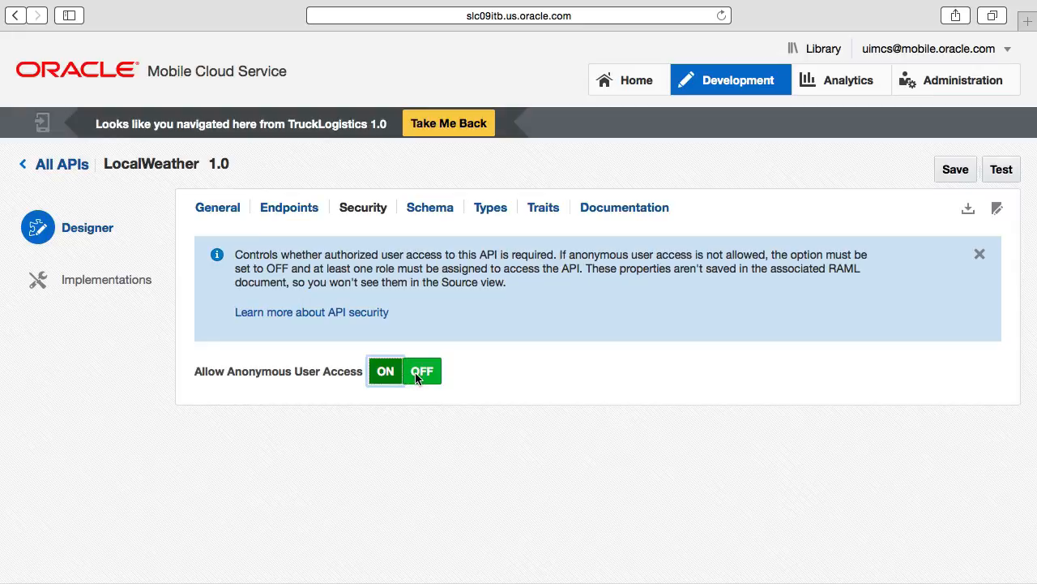
pyautogui.click(421, 370)
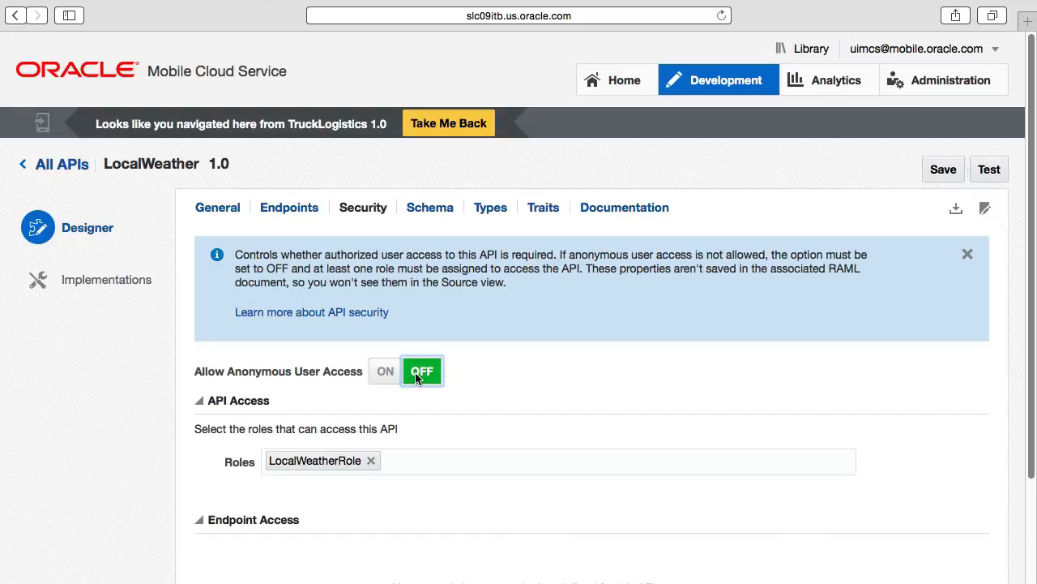
pyautogui.click(943, 169)
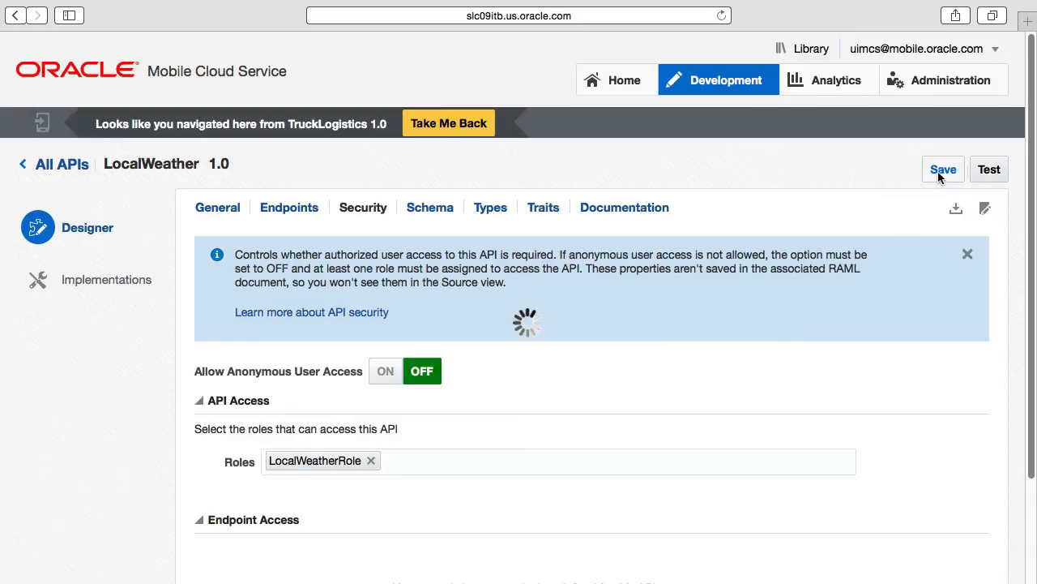
pyautogui.click(942, 170)
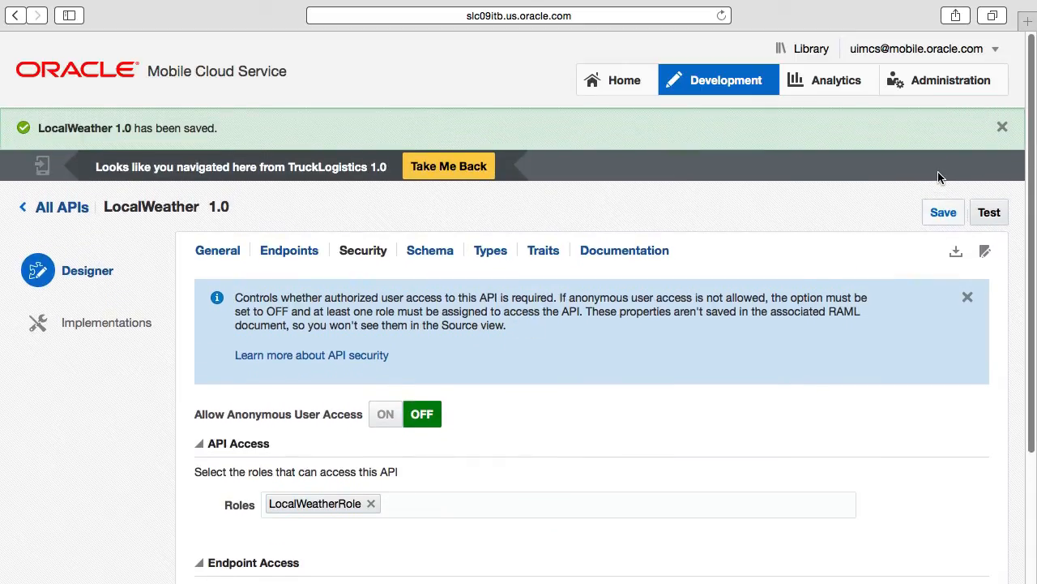
pyautogui.click(1003, 126)
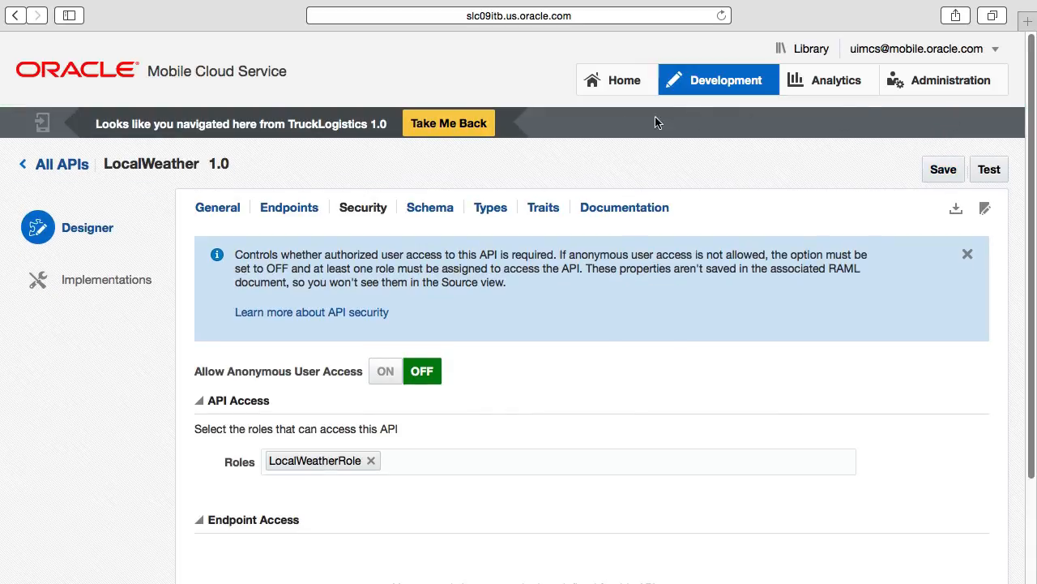
pyautogui.click(448, 123)
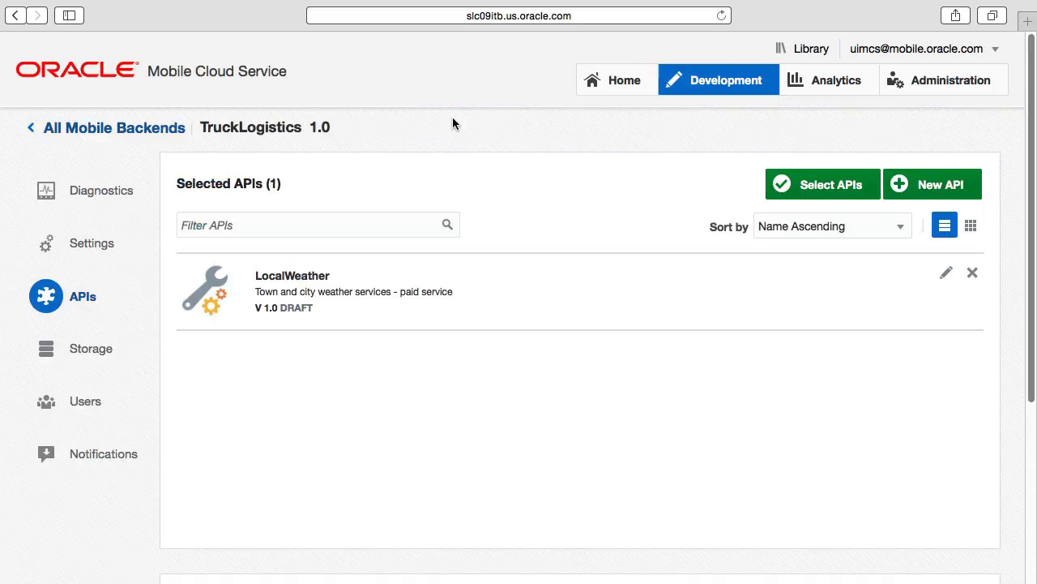